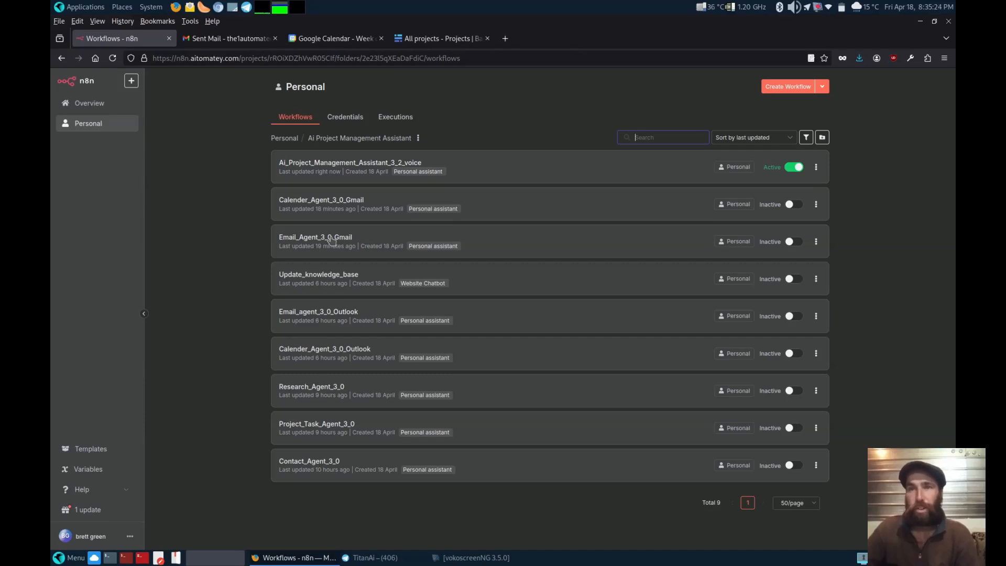
mouse_move(377, 225)
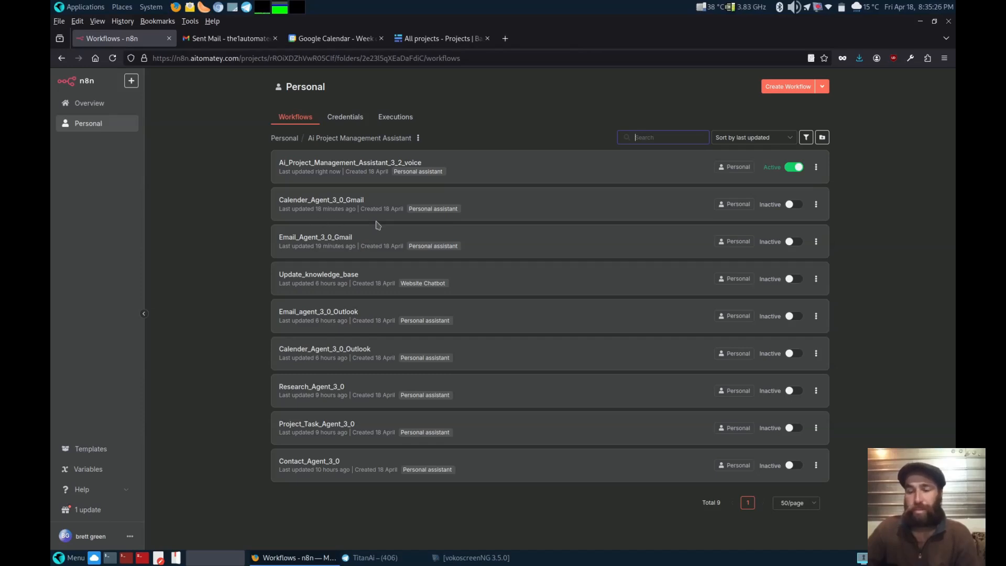
mouse_move(327, 213)
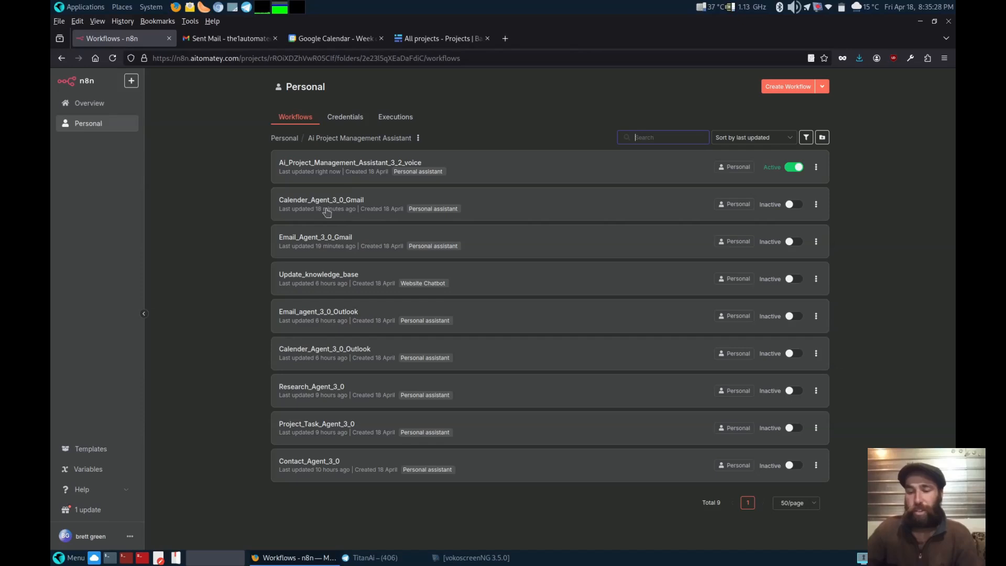
mouse_move(328, 208)
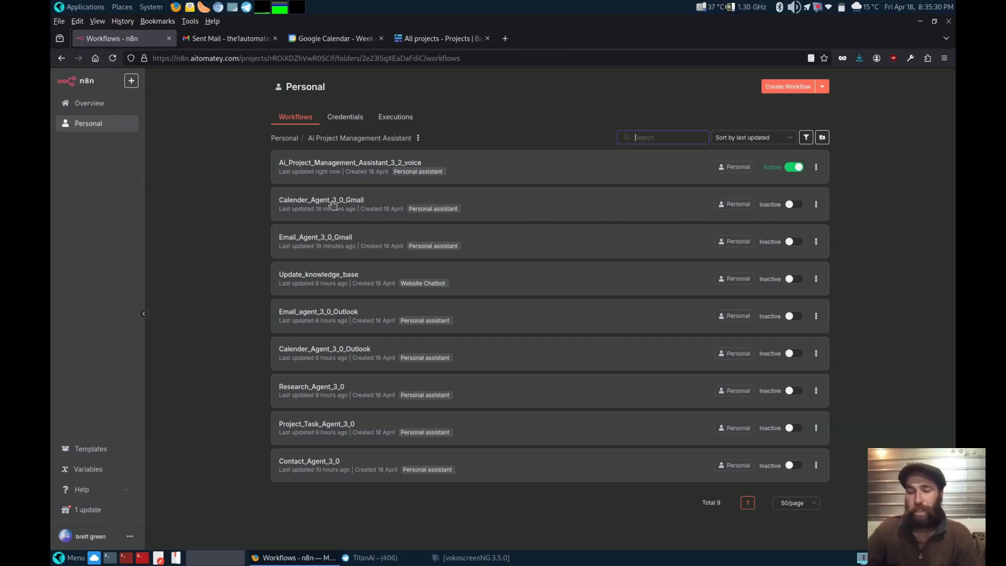
mouse_move(321, 296)
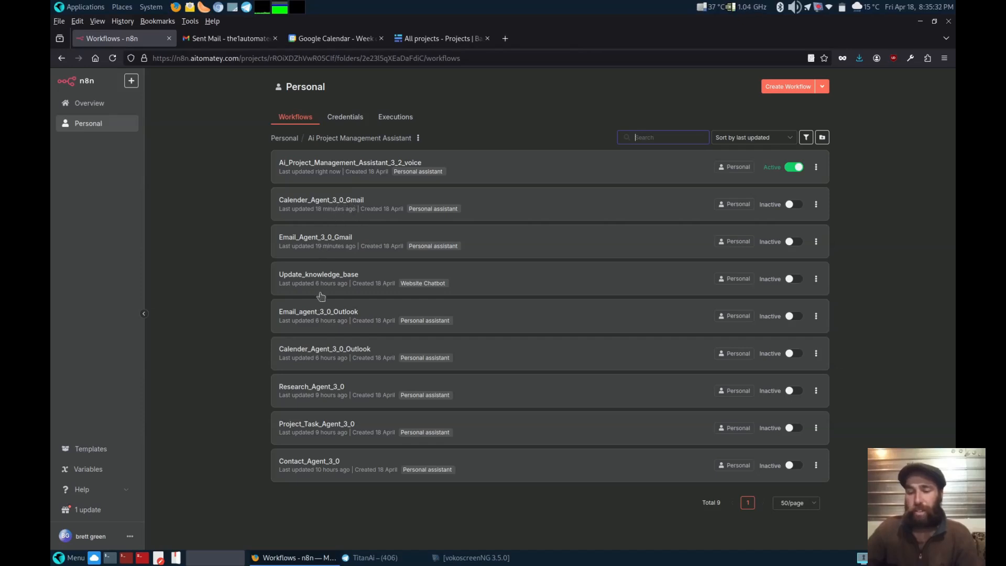
mouse_move(350, 400)
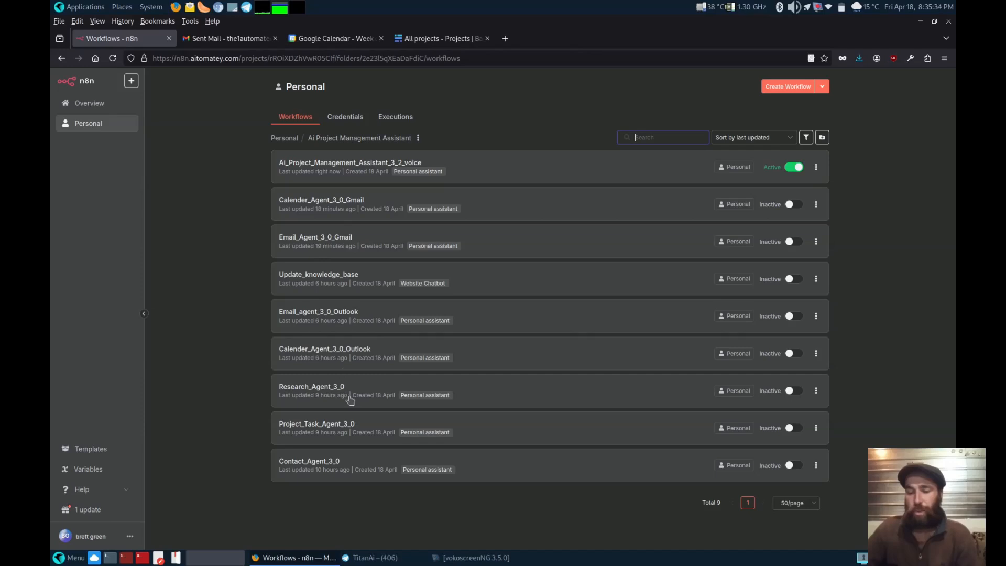
mouse_move(326, 427)
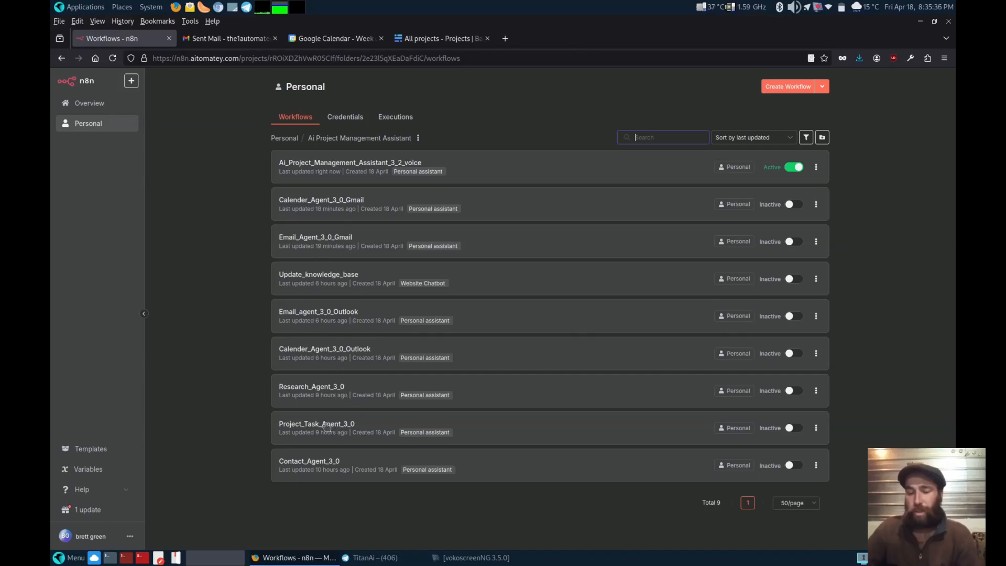
mouse_move(321, 468)
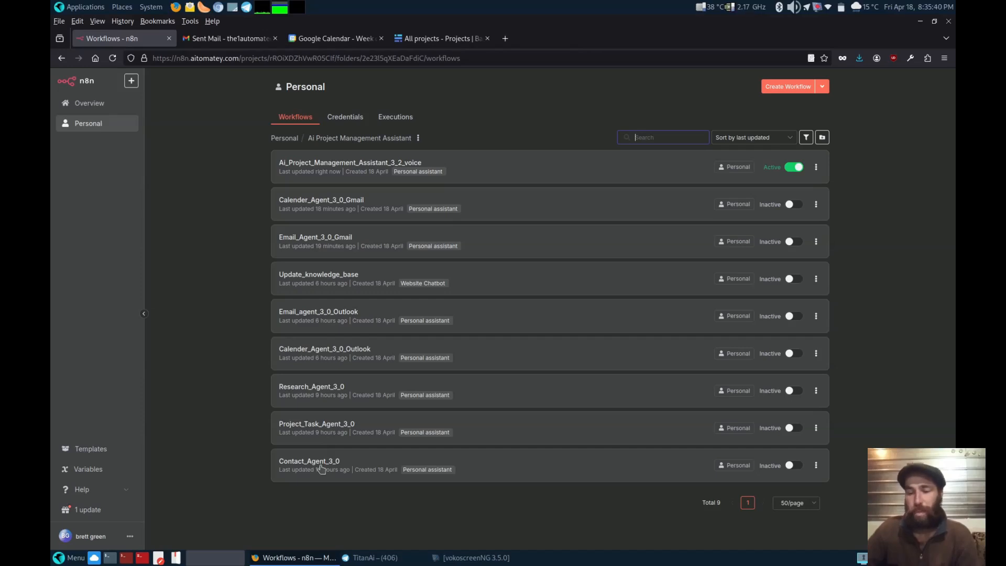
Switch from the n8n workflow list to the Baserow 'All projects' table.
left_click(439, 38)
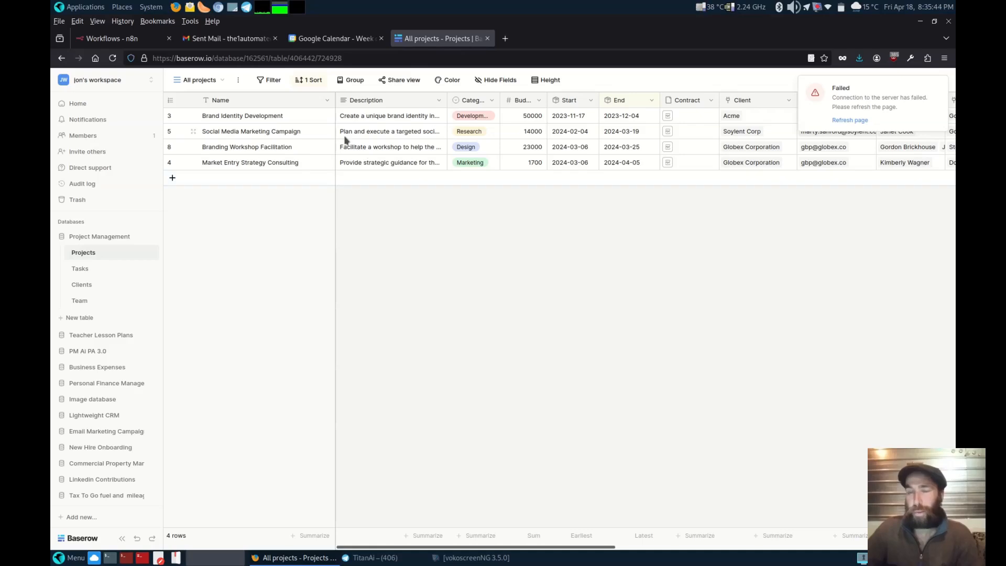
mouse_move(287, 147)
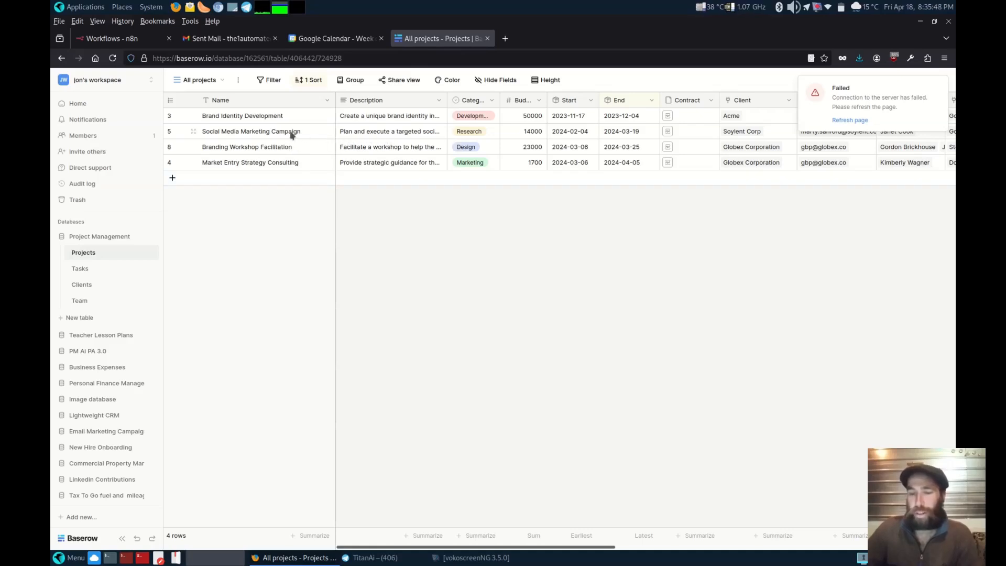
mouse_move(358, 135)
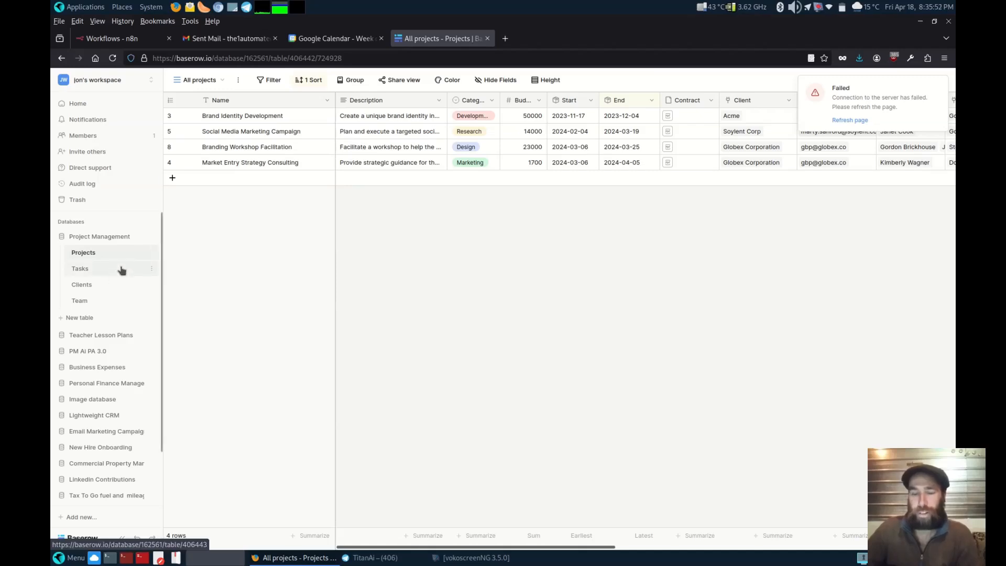
View the Tasks, Clients and Team tables, then return to the n8n voice assistant workflow.
left_click(82, 284)
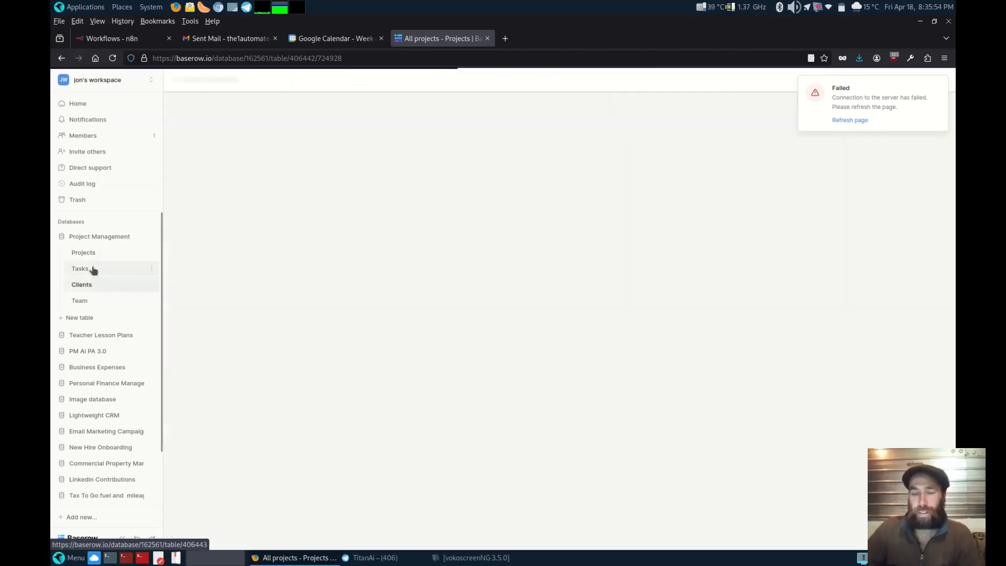
left_click(80, 268)
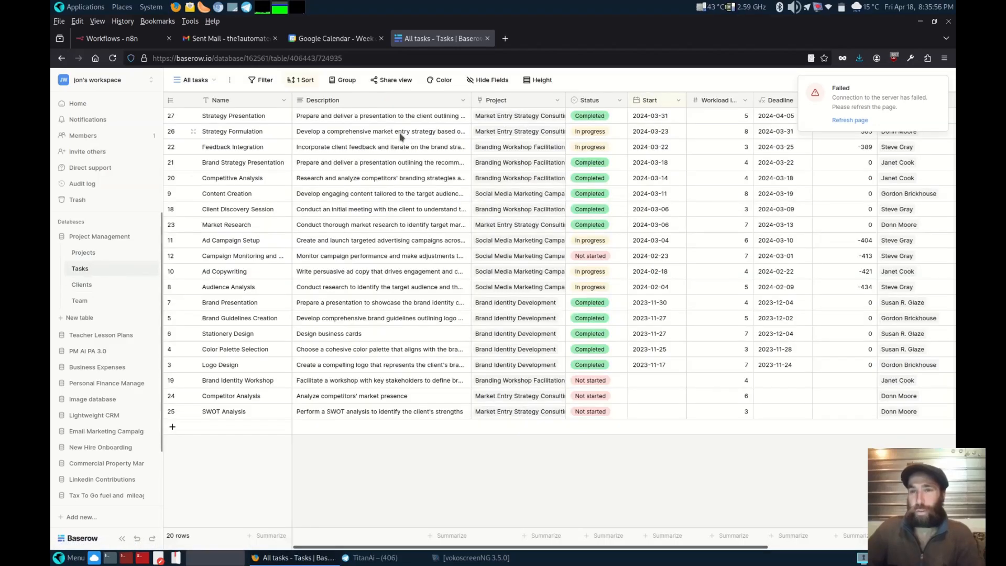
mouse_move(395, 379)
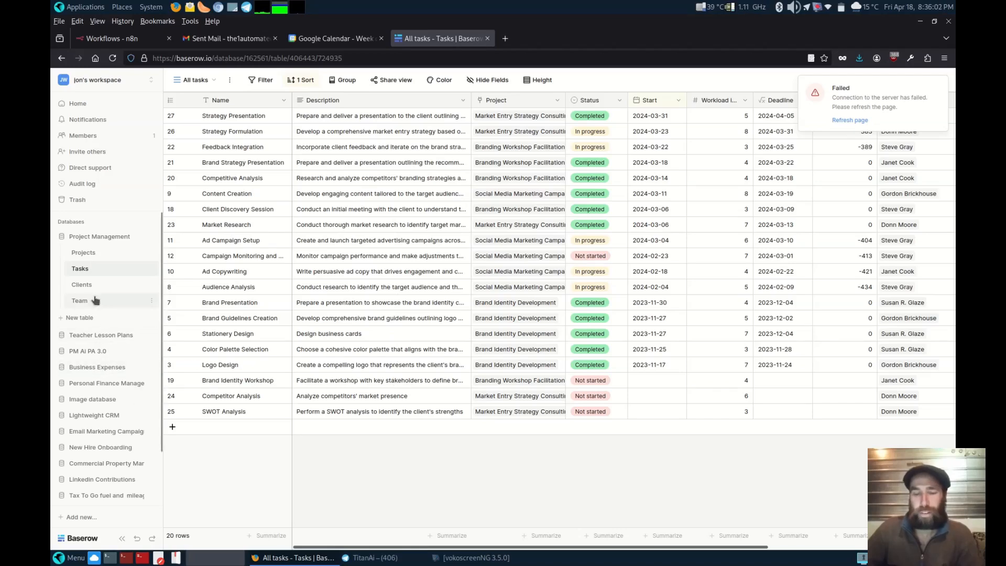
left_click(81, 284)
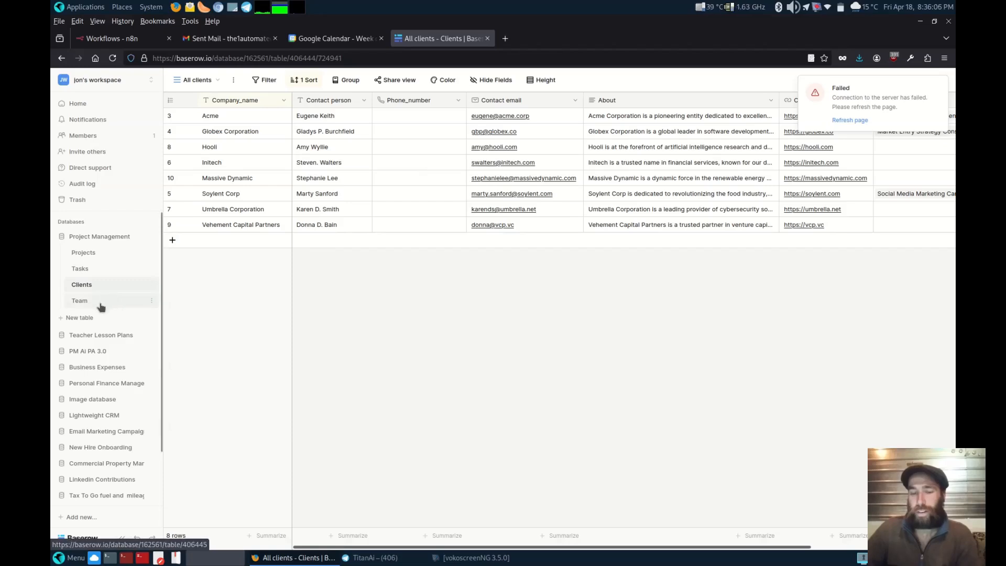
left_click(78, 301)
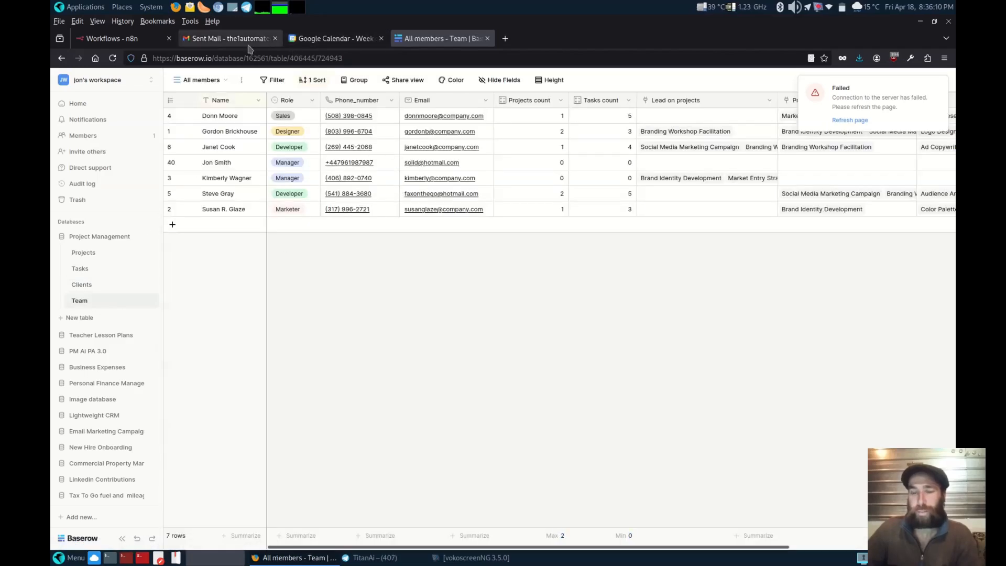
left_click(119, 38)
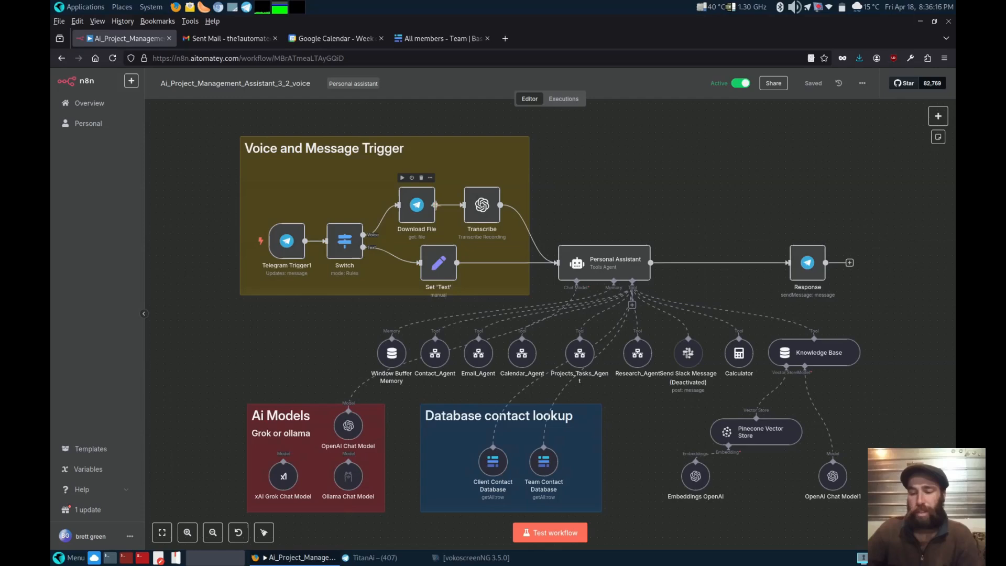
mouse_move(521, 229)
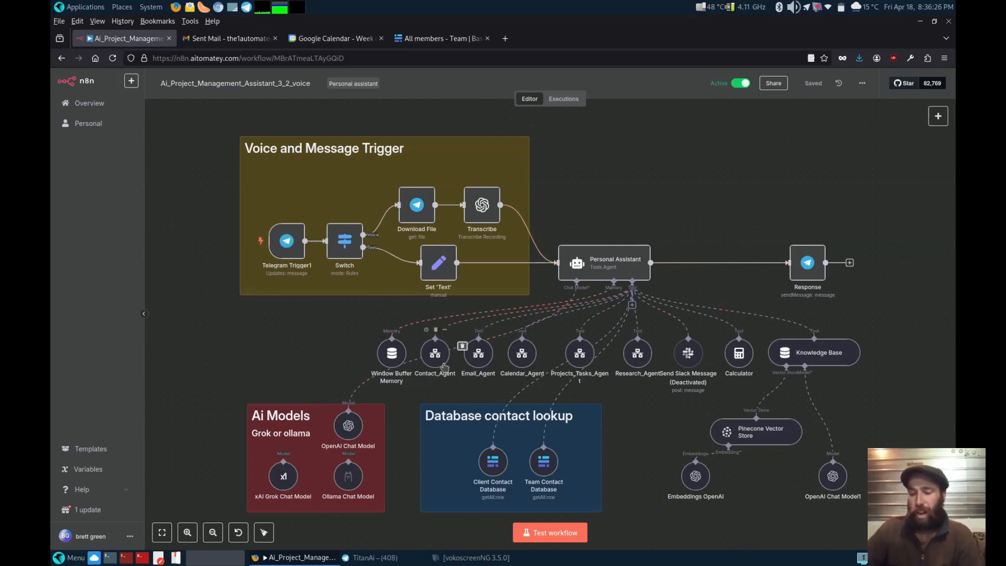
mouse_move(653, 362)
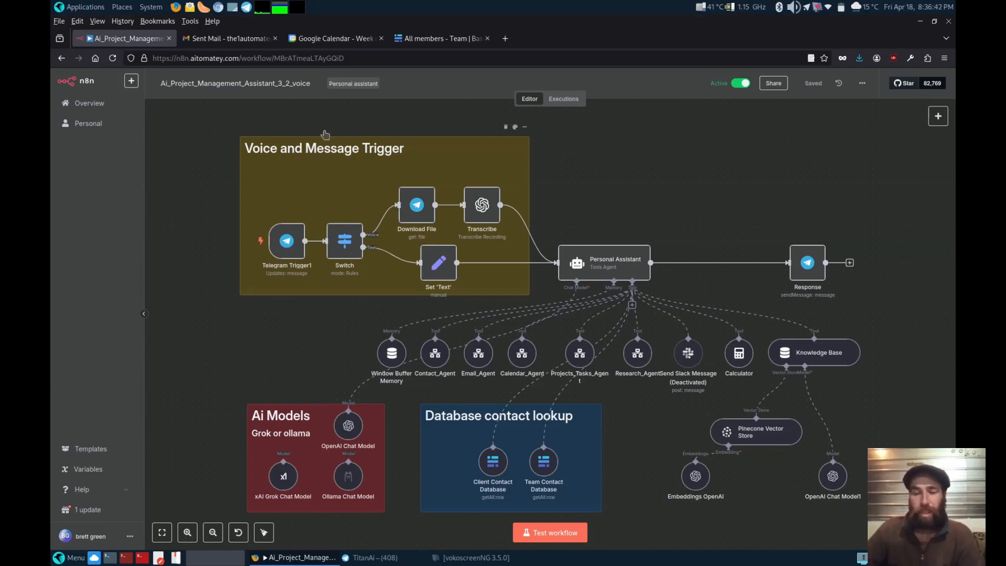
mouse_move(262, 210)
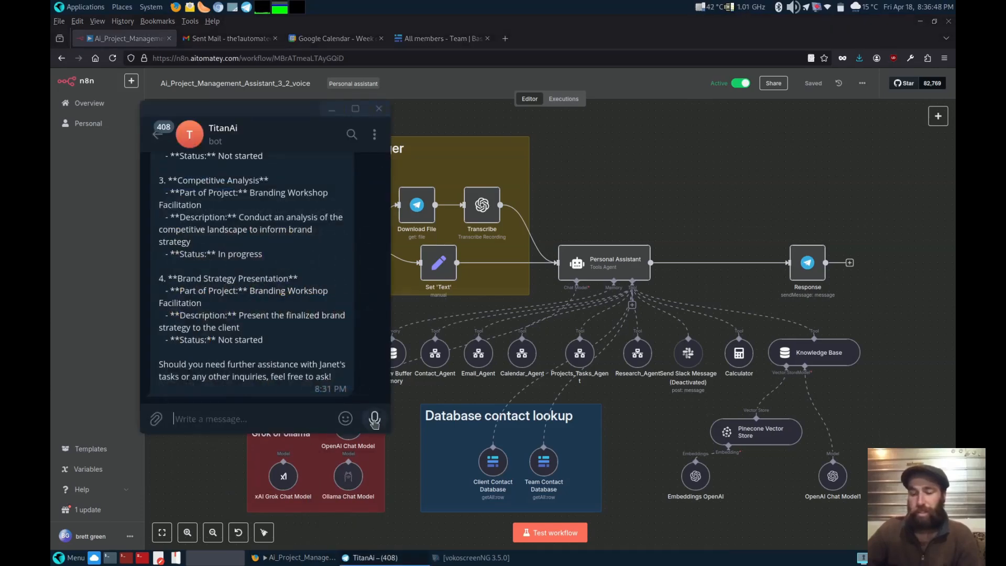
Send the TitanAi bot voice requests asking about the Ad Copywriting task.
left_click(374, 419)
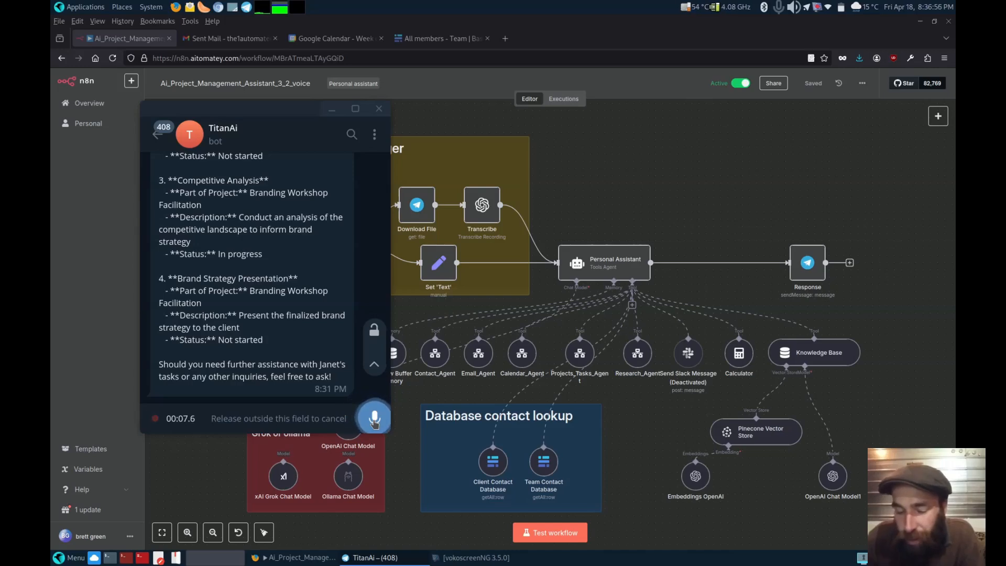
left_click(374, 418)
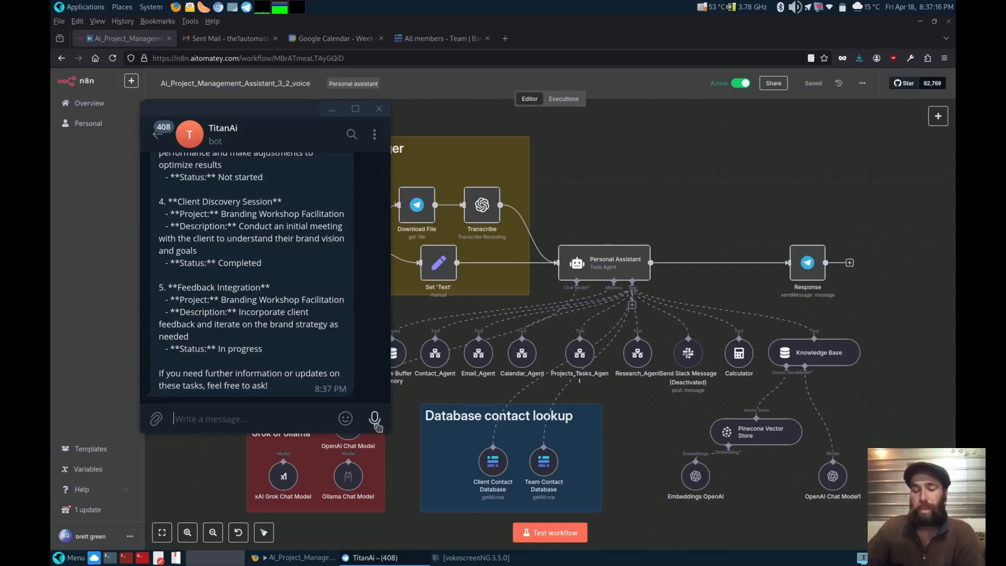
left_click(375, 418)
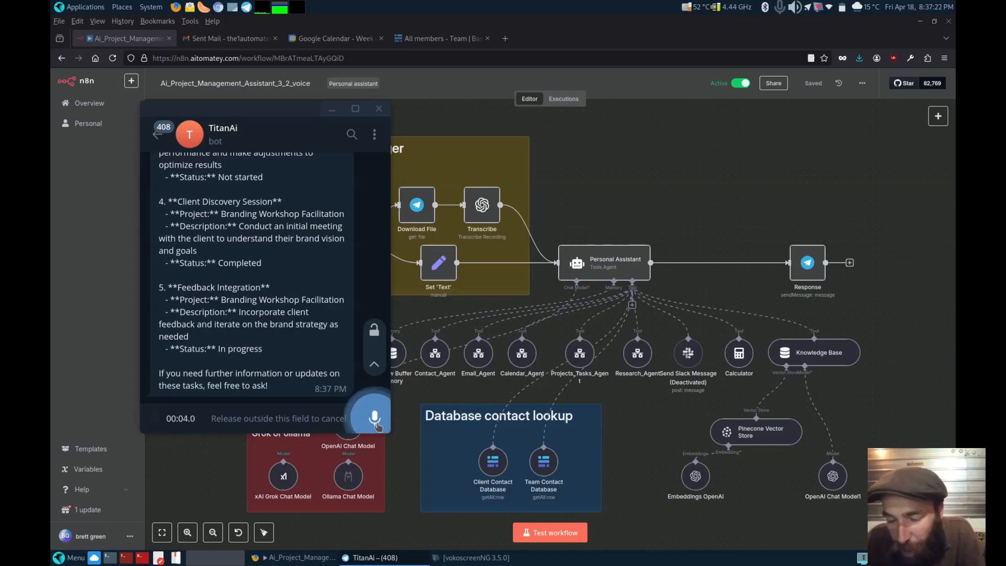
left_click(374, 418)
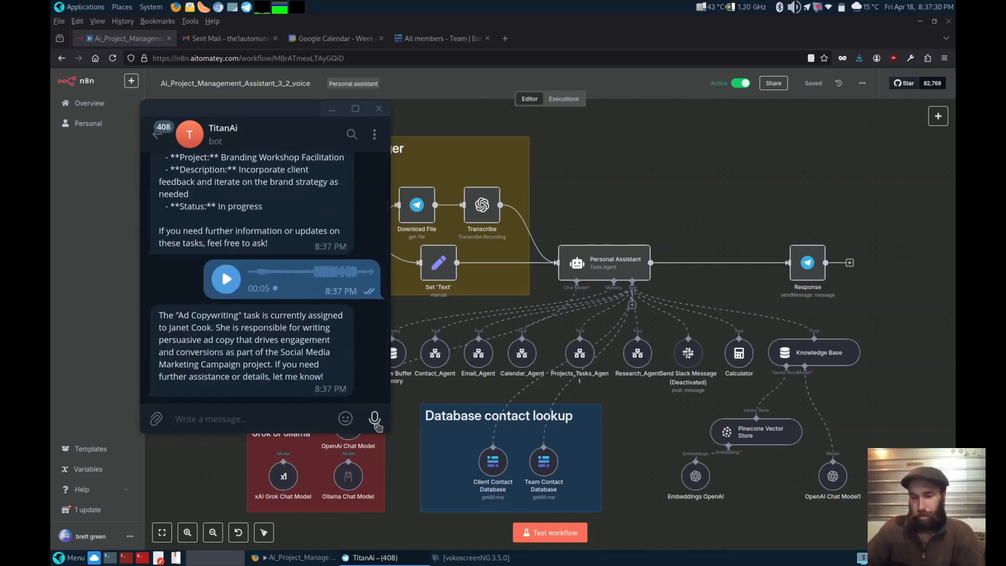
left_click(374, 418)
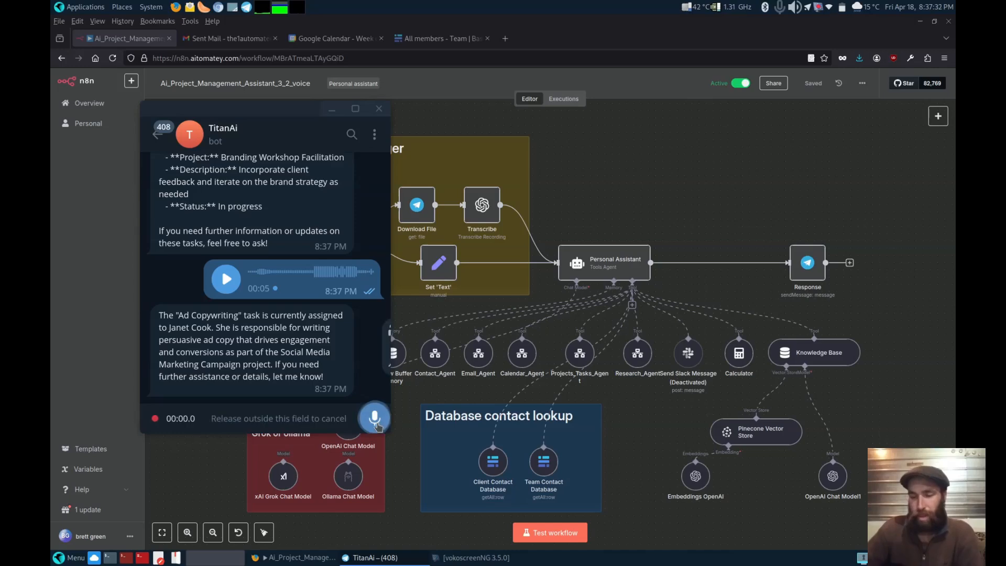
left_click(374, 419)
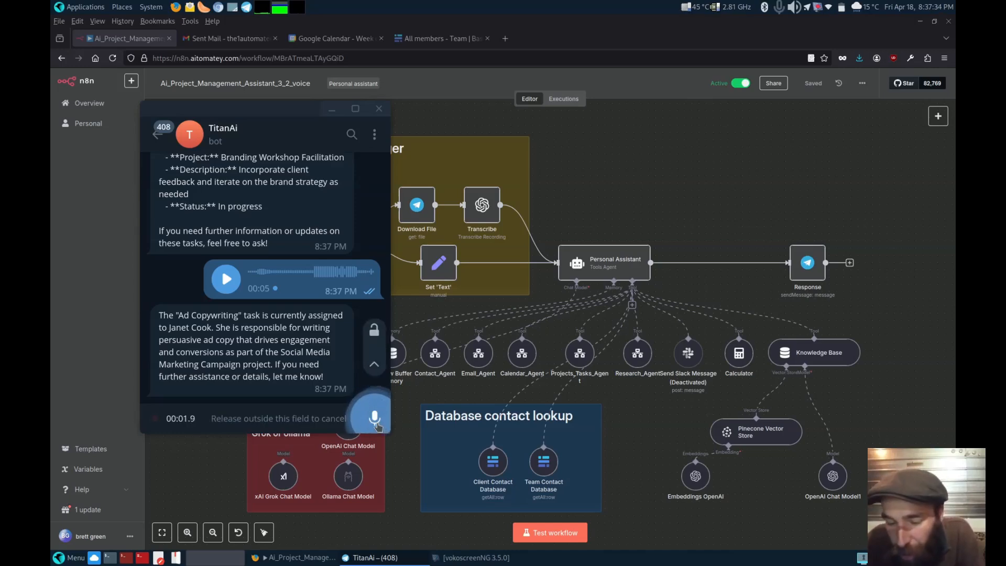
left_click(374, 418)
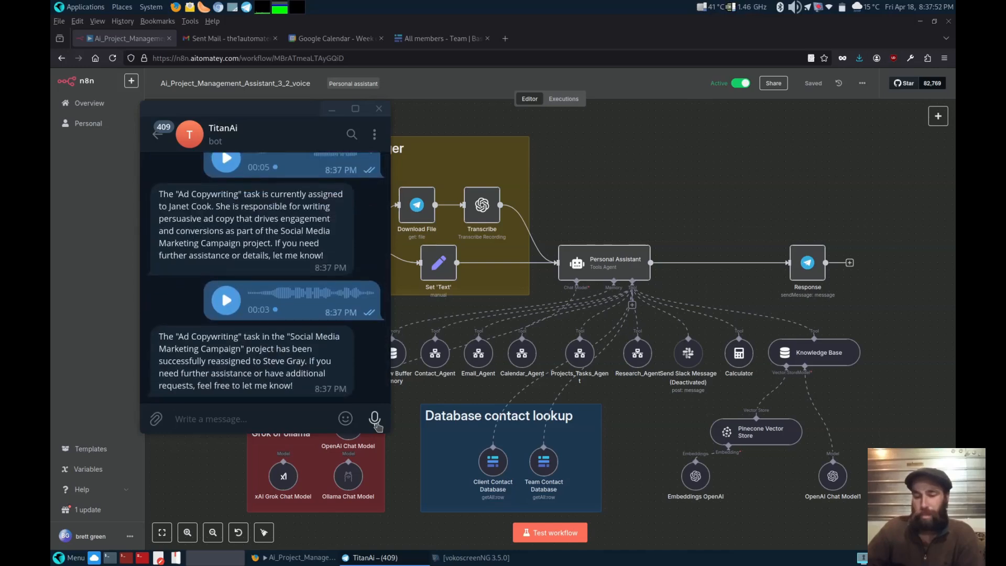
left_click(374, 418)
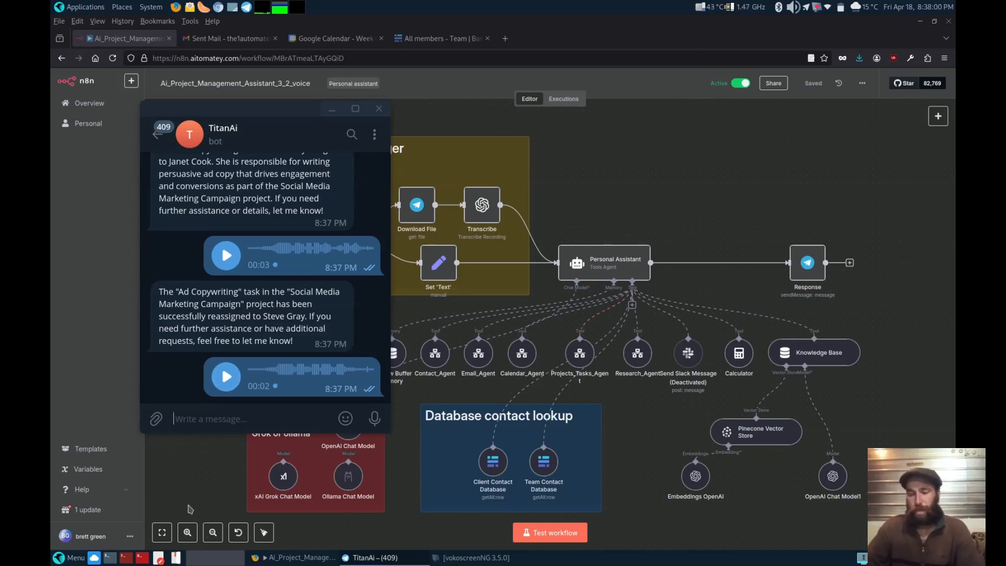
left_click(378, 108)
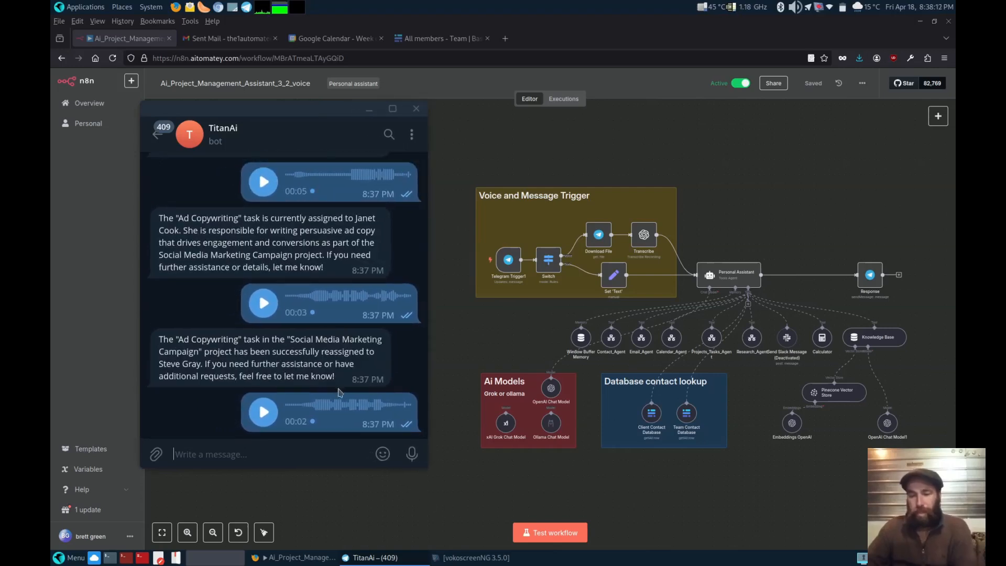
mouse_move(341, 441)
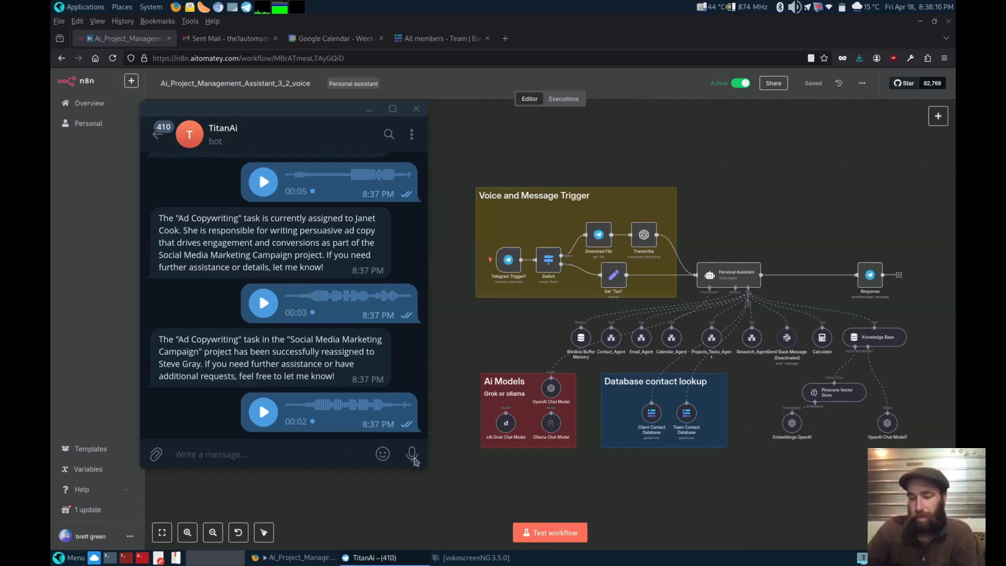
scroll("down", 3)
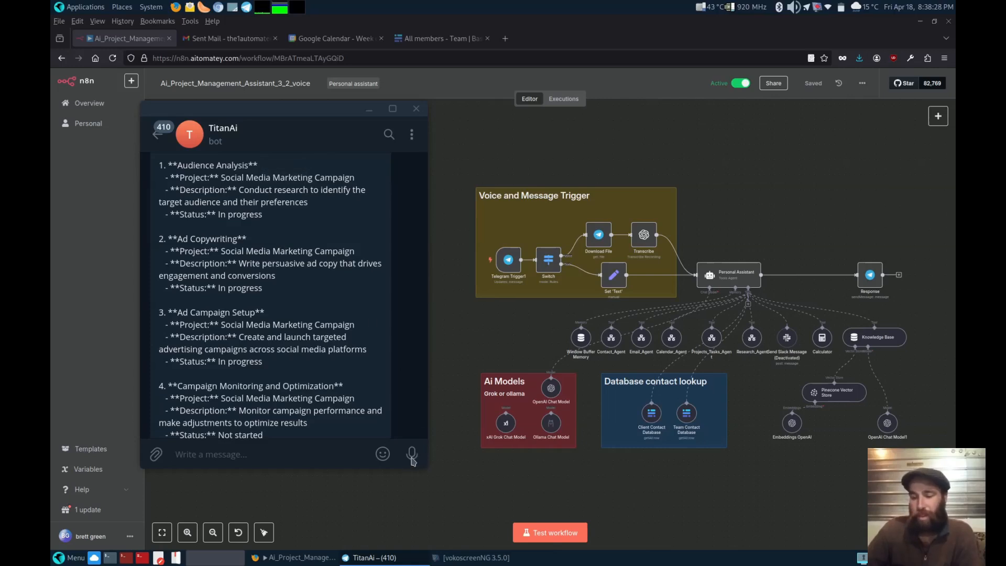
scroll("down", 3)
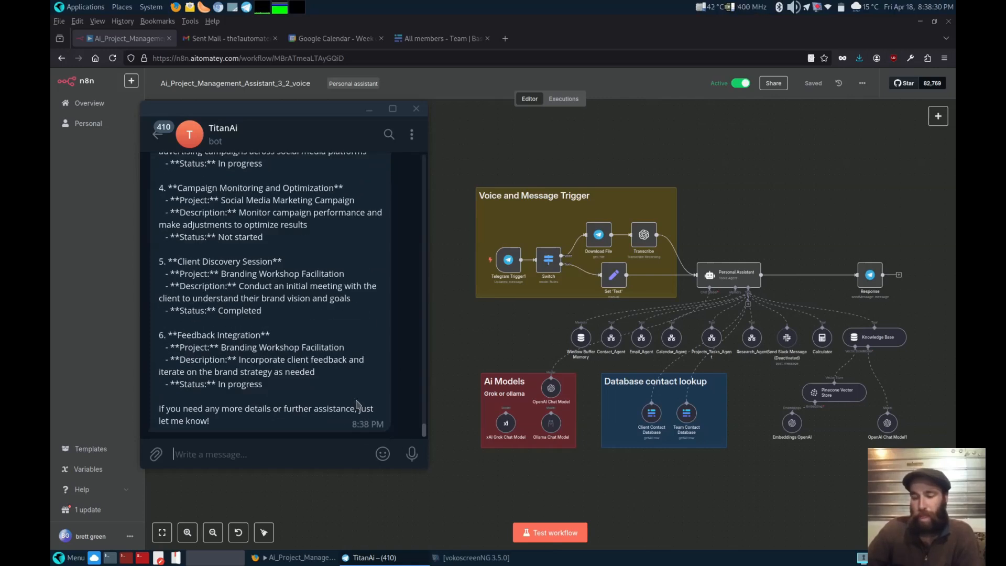
left_click(411, 454)
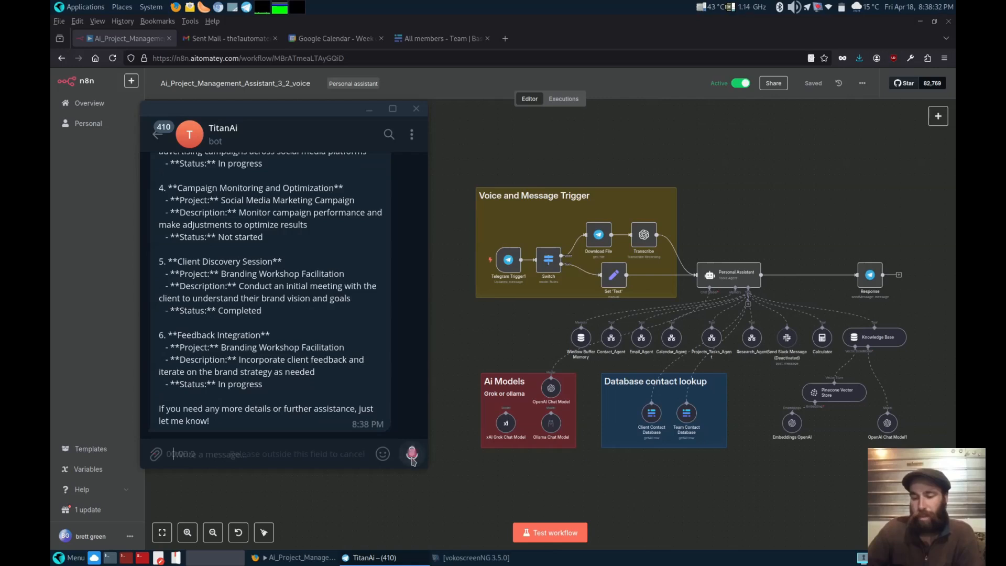
left_click(411, 454)
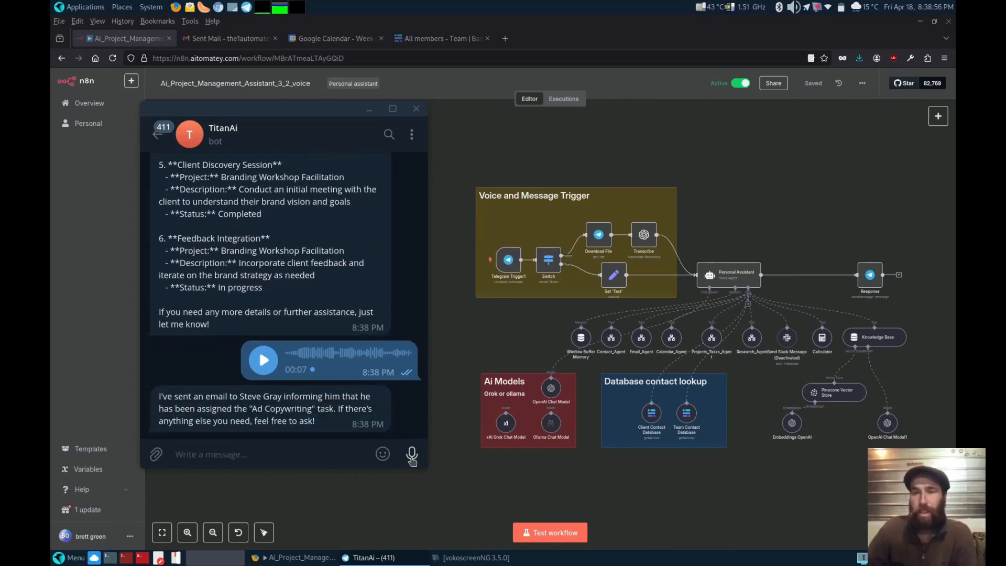
left_click(257, 453)
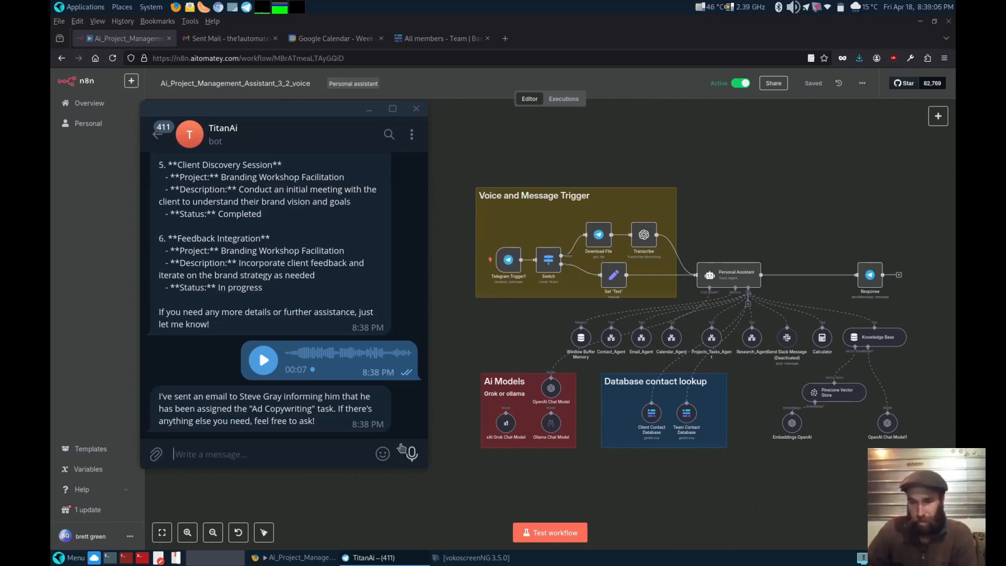
Send a voice request asking the bot for today's scheduled meetings.
left_click(382, 453)
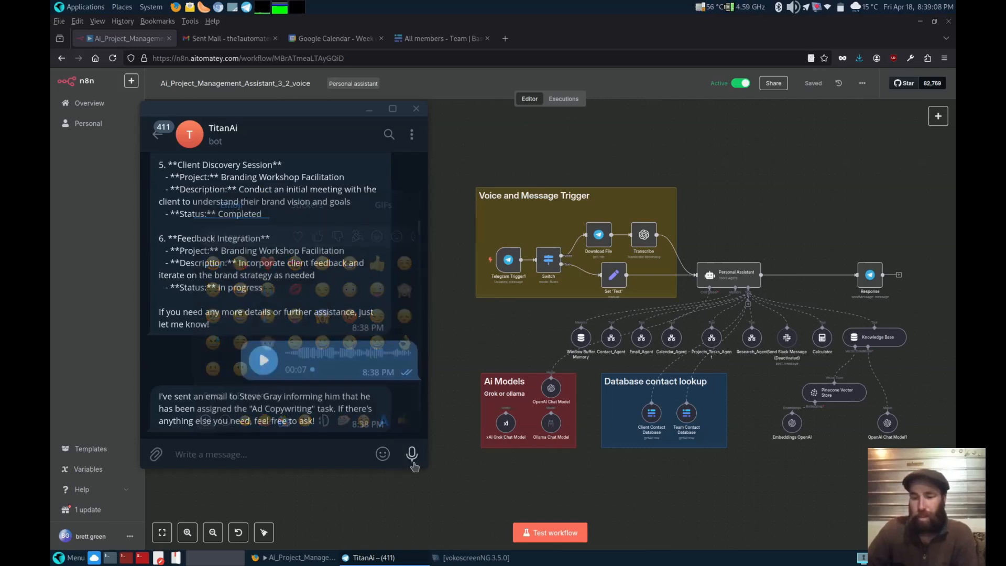
left_click(411, 453)
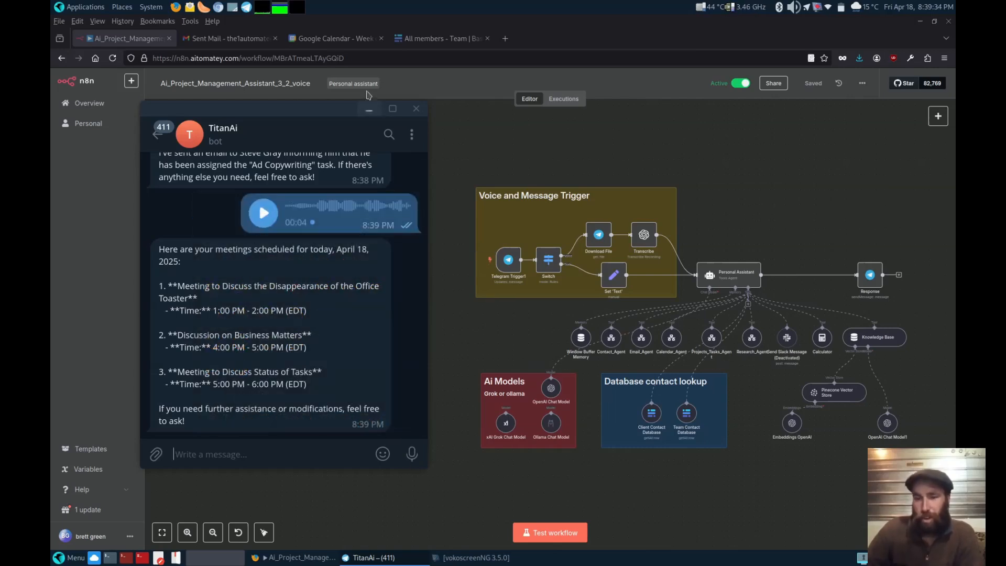
View the sent 'Confirmation for Today's Meetings' email to Steve in Gmail.
left_click(227, 38)
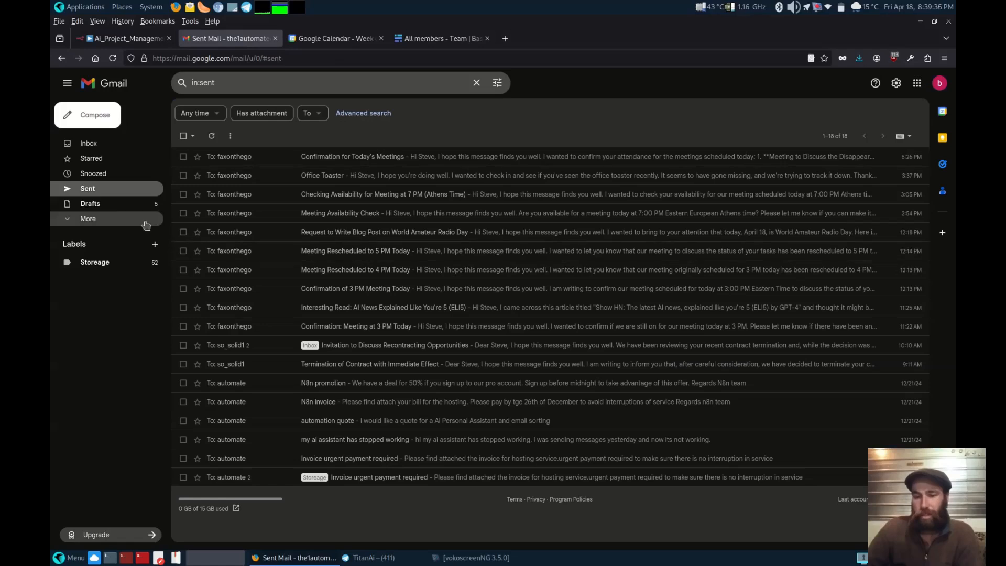
mouse_move(90, 158)
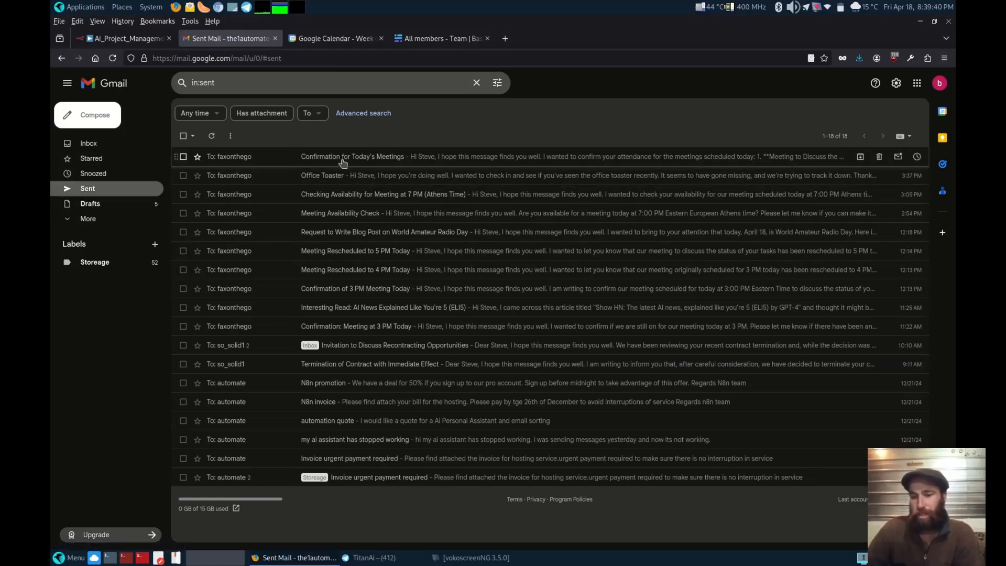
left_click(353, 156)
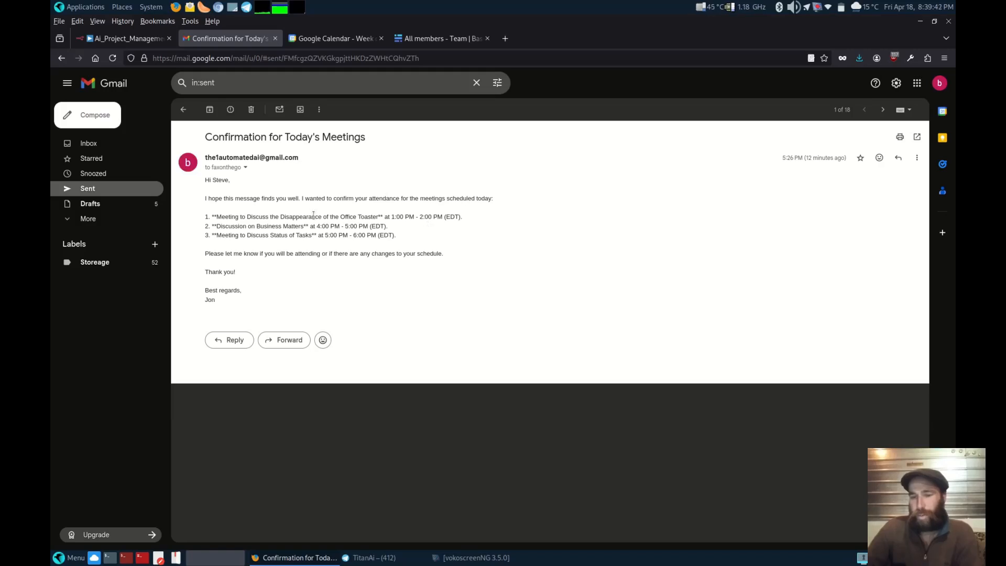
mouse_move(327, 246)
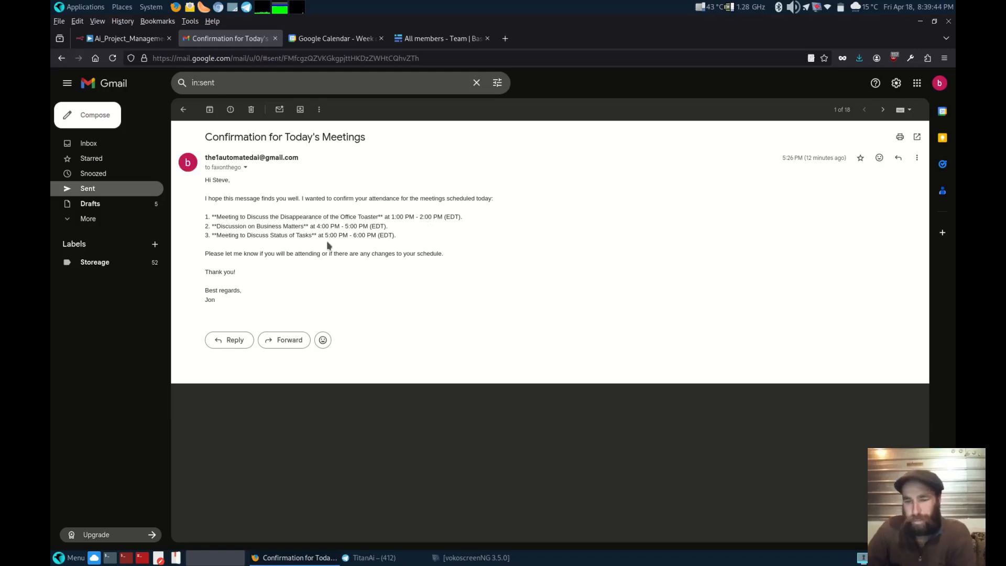
mouse_move(286, 244)
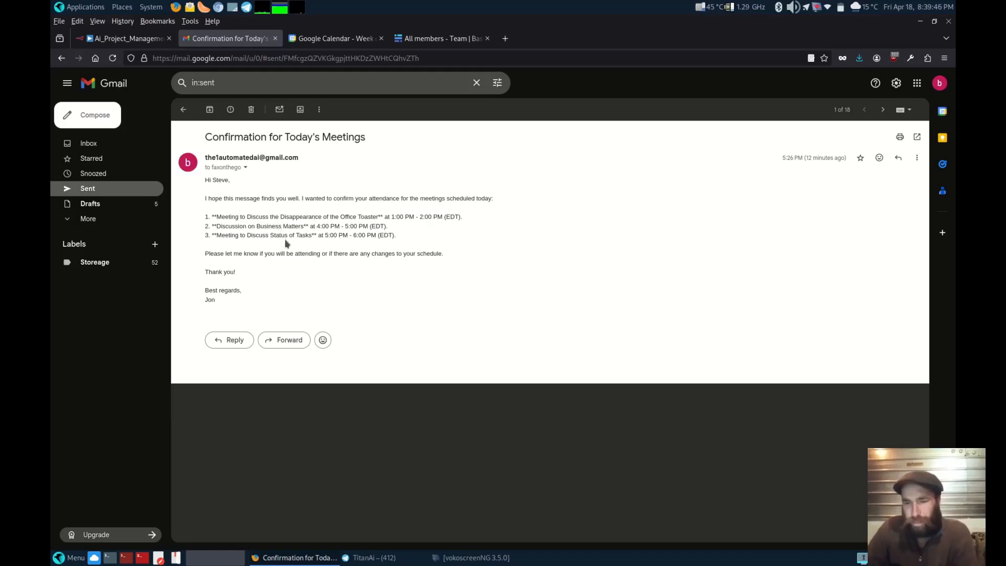
mouse_move(244, 208)
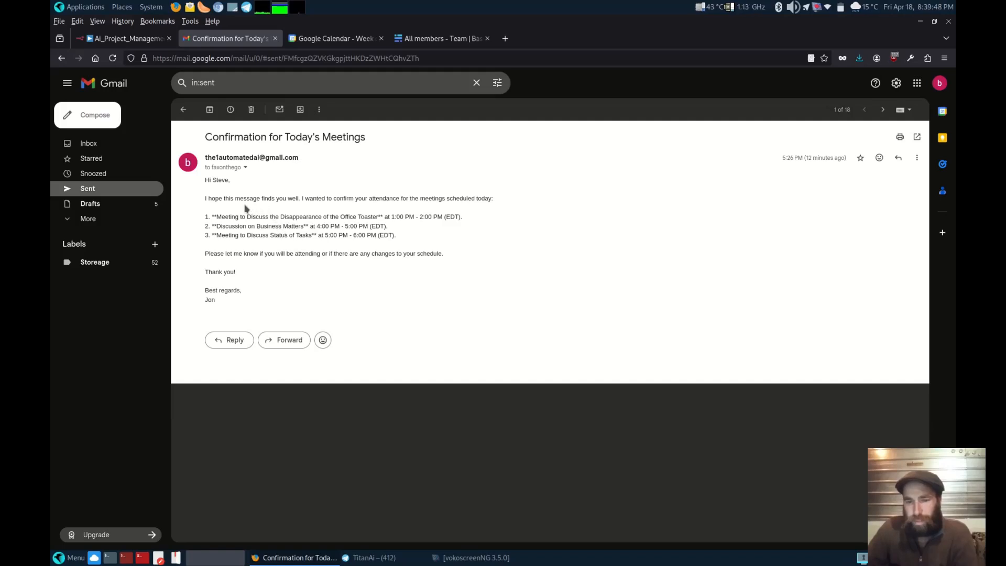
mouse_move(290, 212)
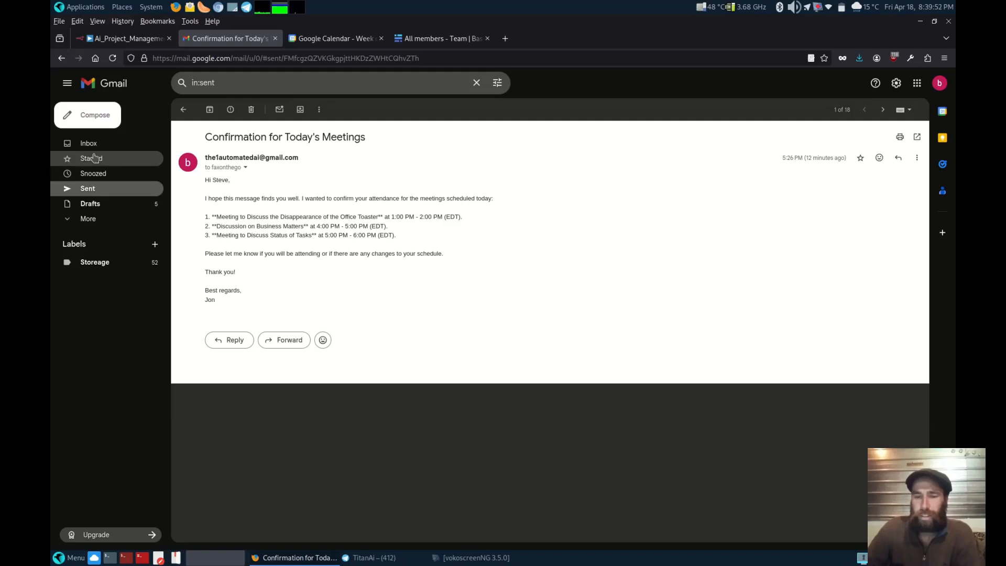
Refresh Sent Mail and view the 'Update on Task Assignment: Ad Copywriting' email to Steve.
left_click(88, 143)
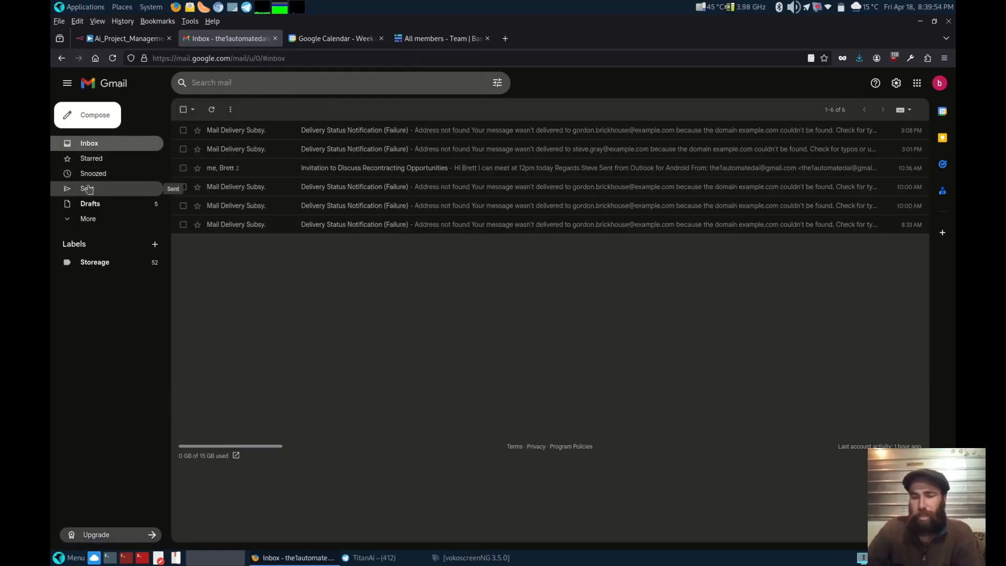
left_click(87, 187)
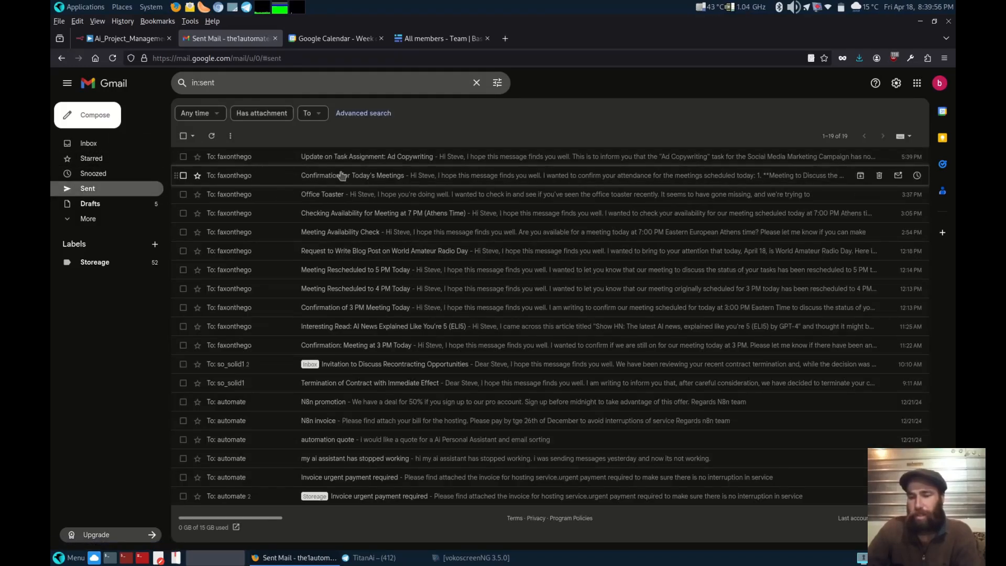
left_click(367, 156)
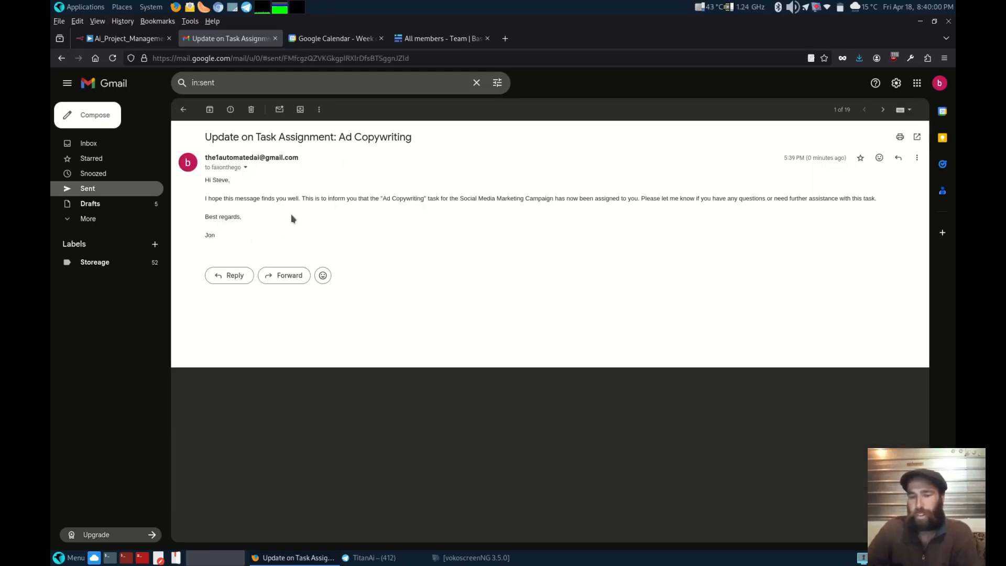
mouse_move(294, 227)
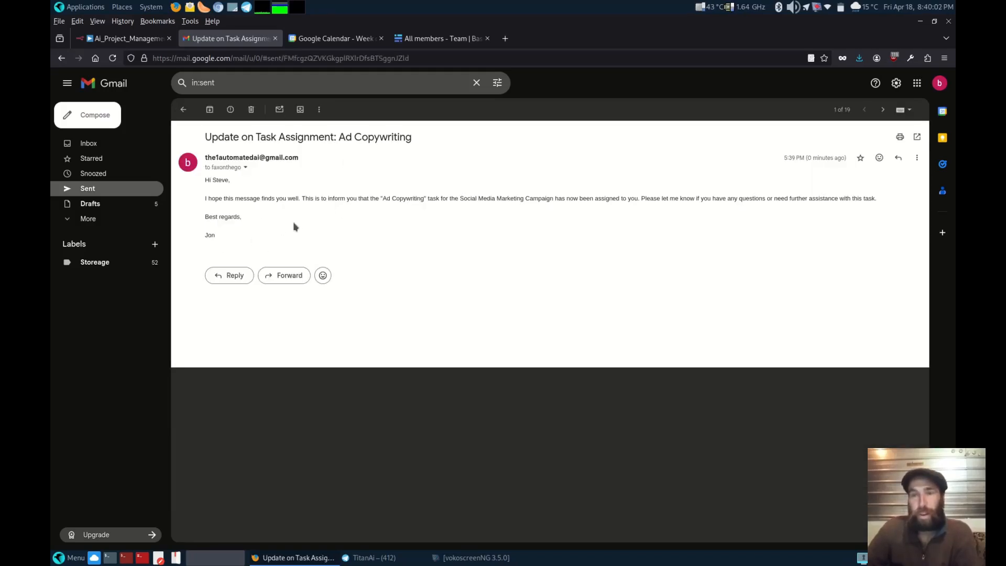
mouse_move(437, 210)
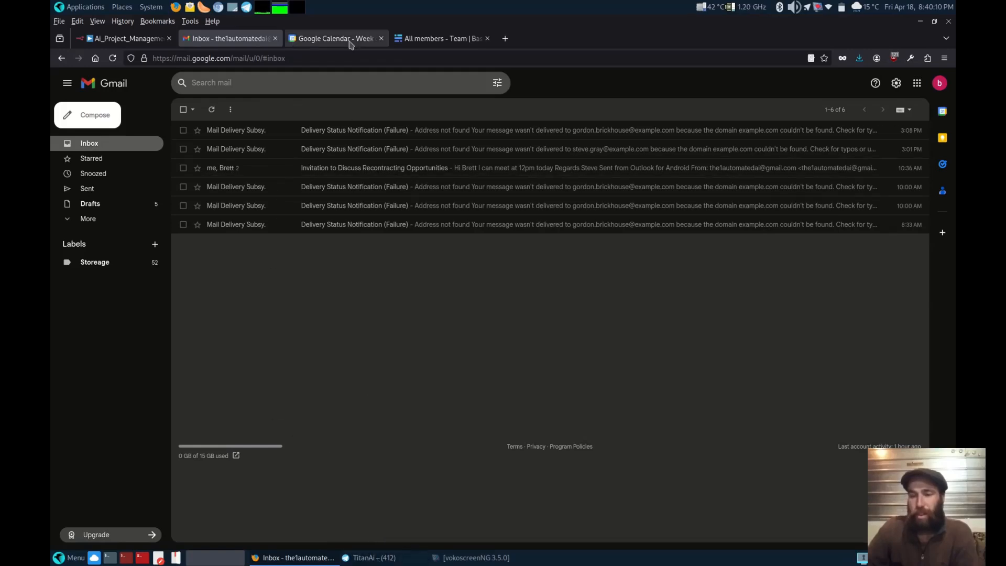
left_click(334, 38)
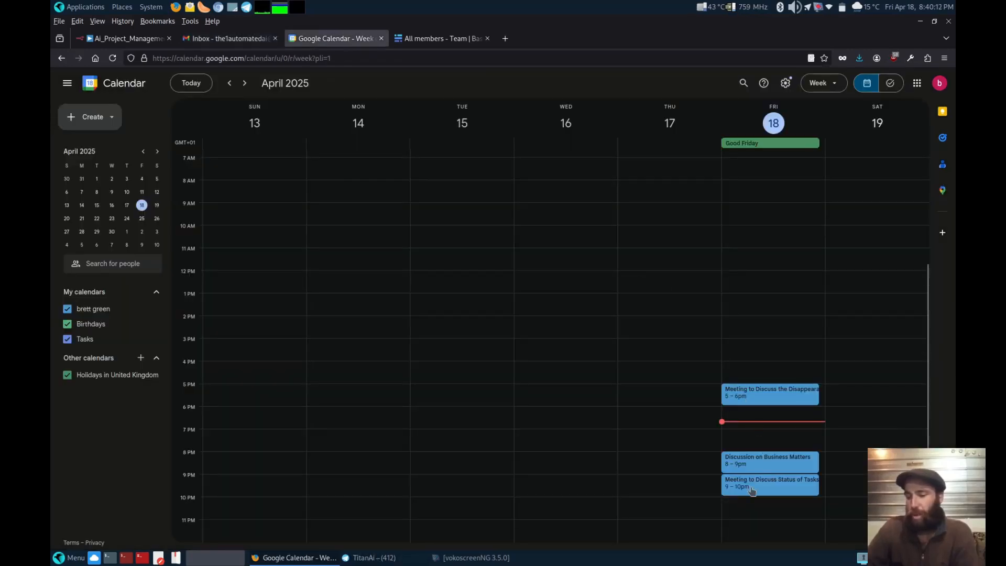
mouse_move(587, 293)
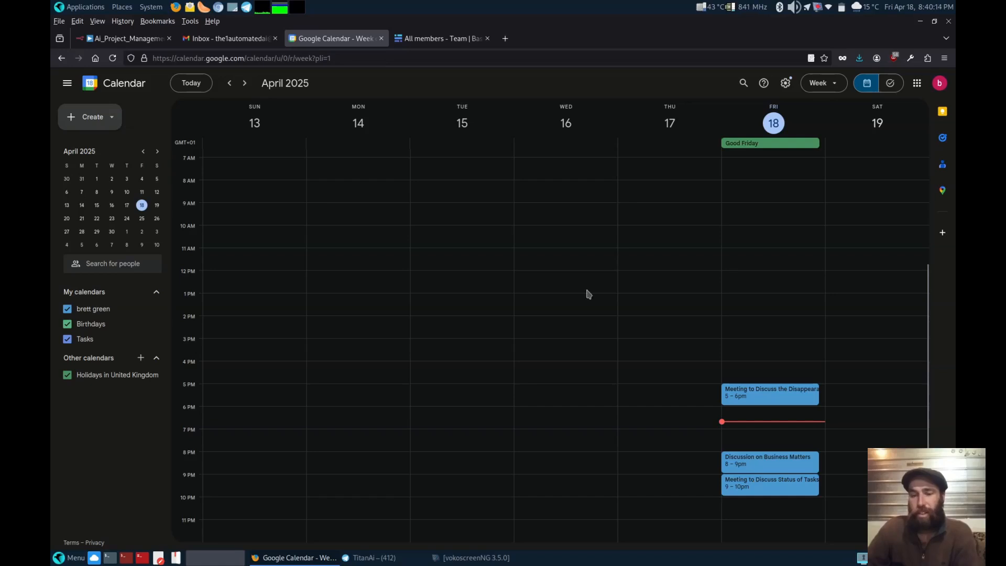
mouse_move(472, 241)
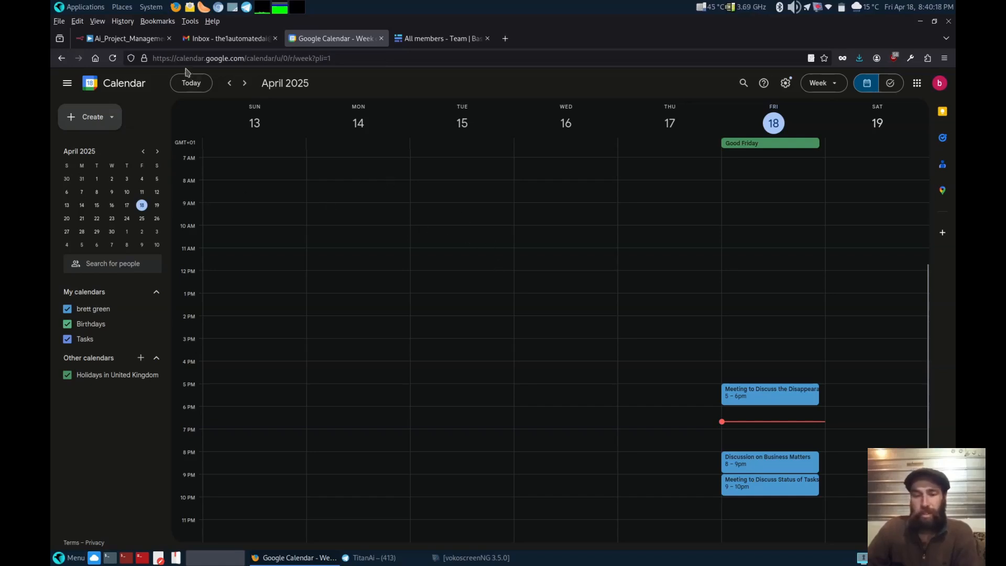
Return to the Ai_Project_Management_Assistant_3_2_voice workflow canvas in n8n.
left_click(123, 39)
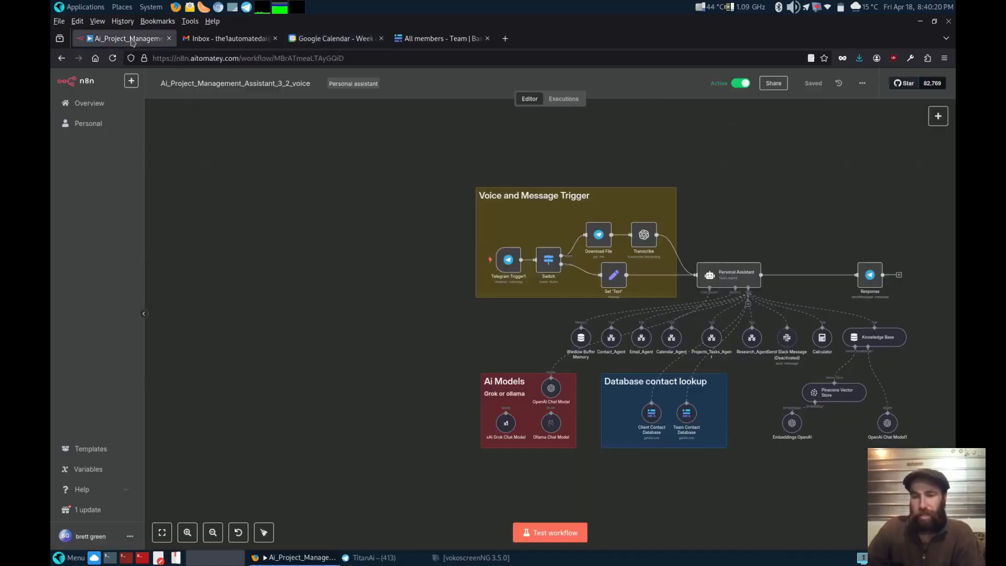
mouse_move(878, 254)
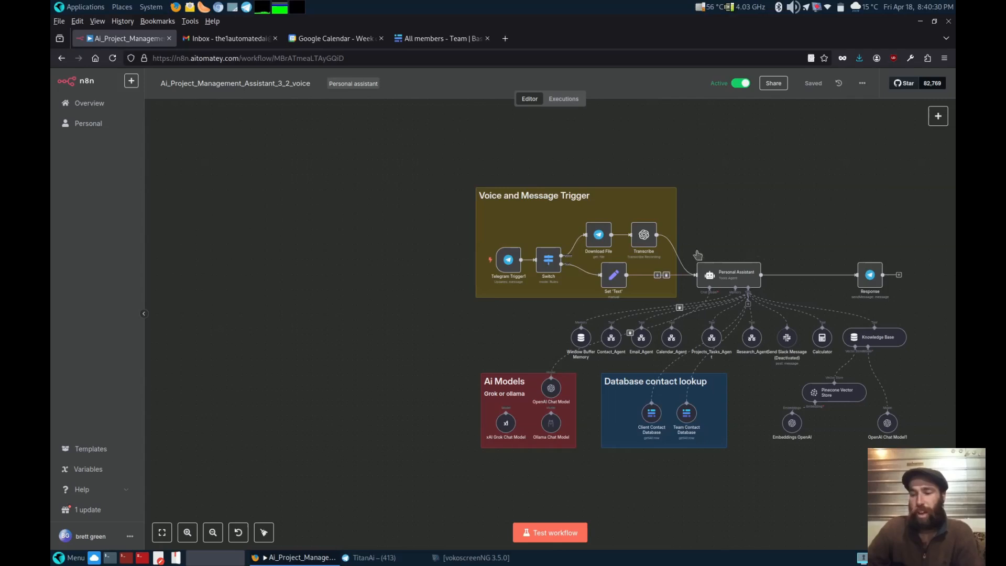
mouse_move(530, 171)
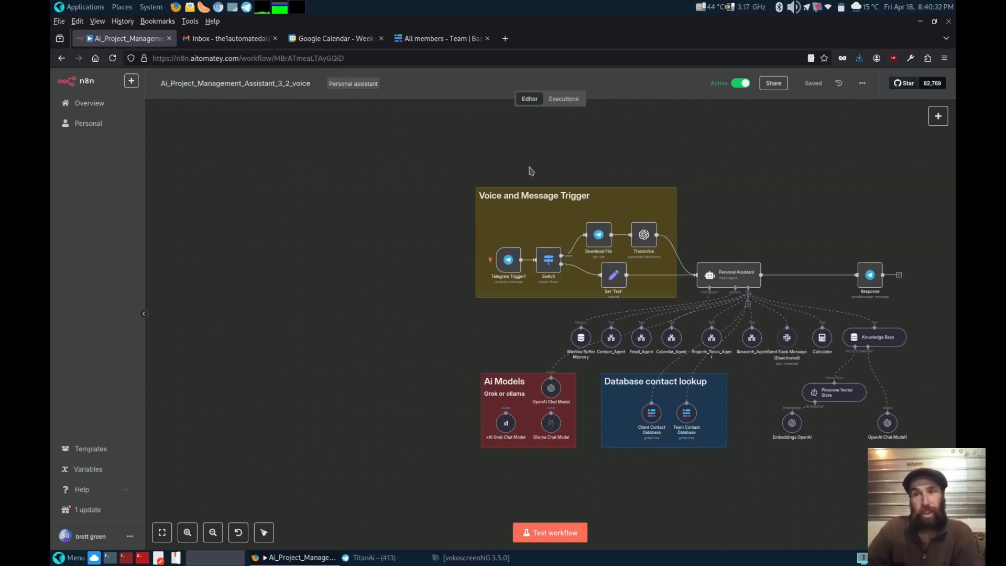
mouse_move(631, 210)
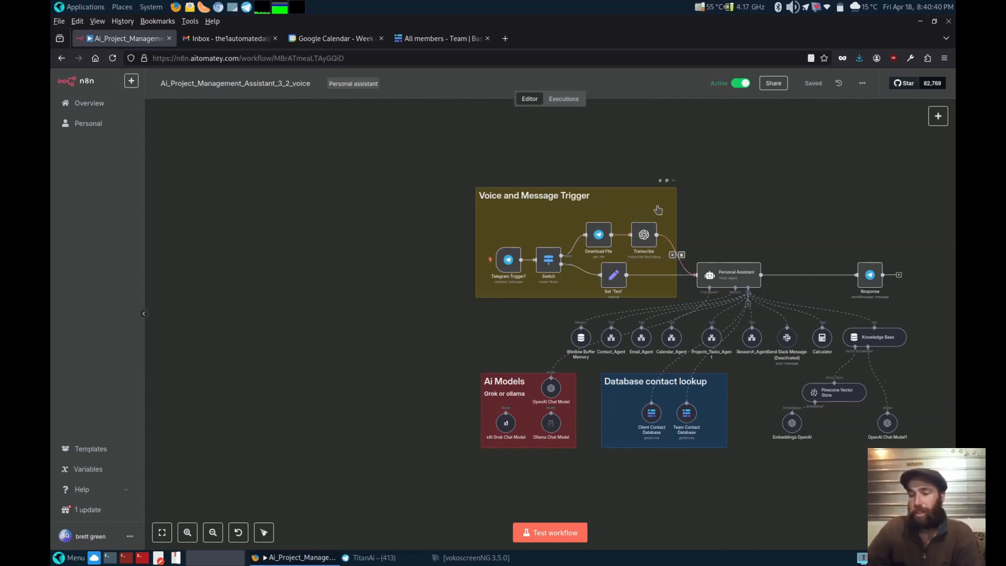
mouse_move(654, 244)
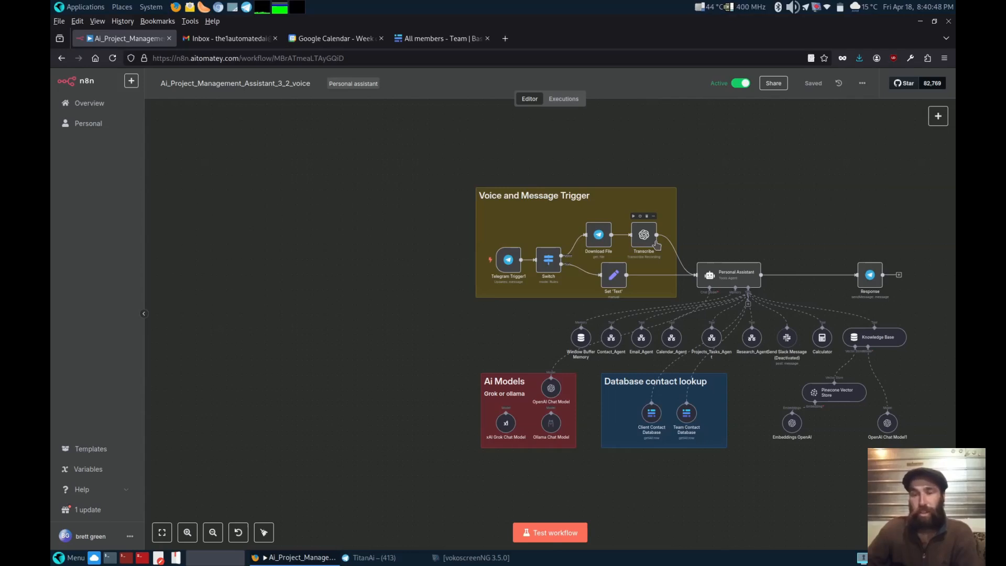
mouse_move(613, 164)
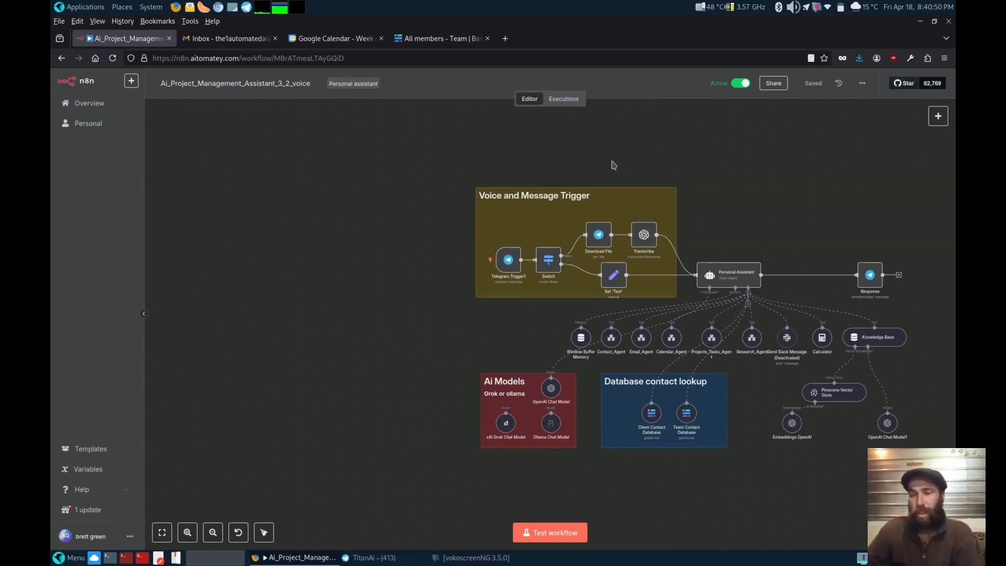
mouse_move(513, 215)
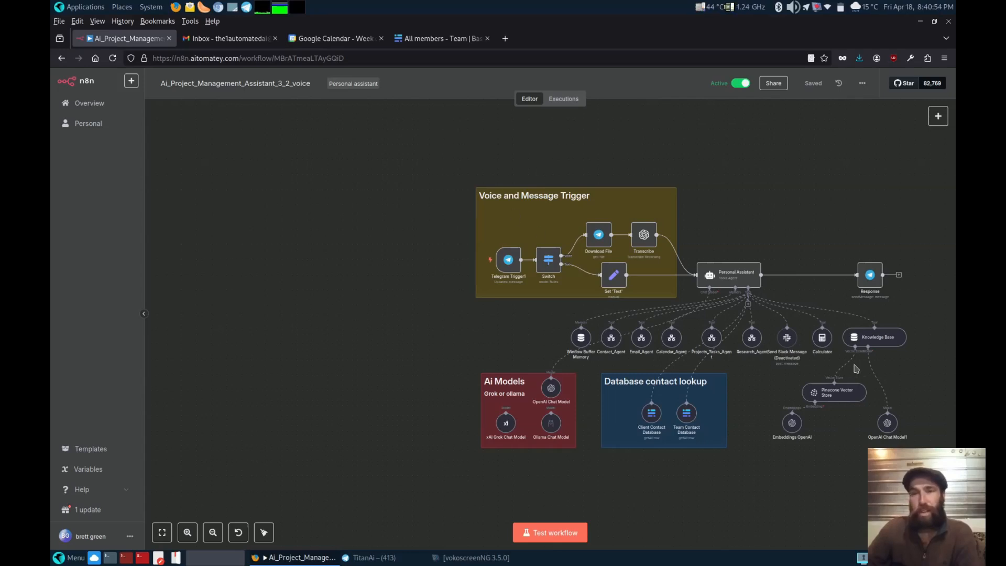
mouse_move(629, 219)
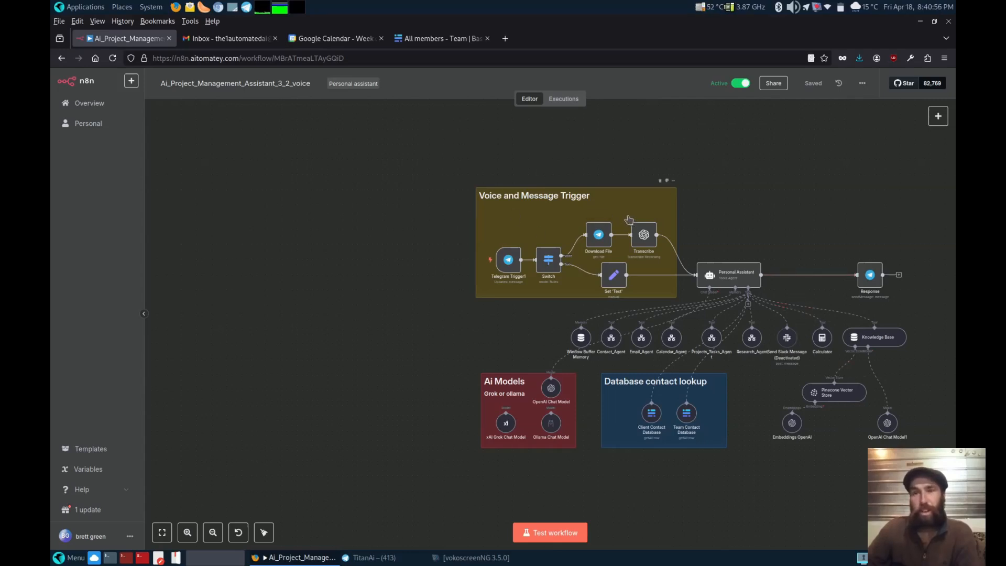
mouse_move(654, 205)
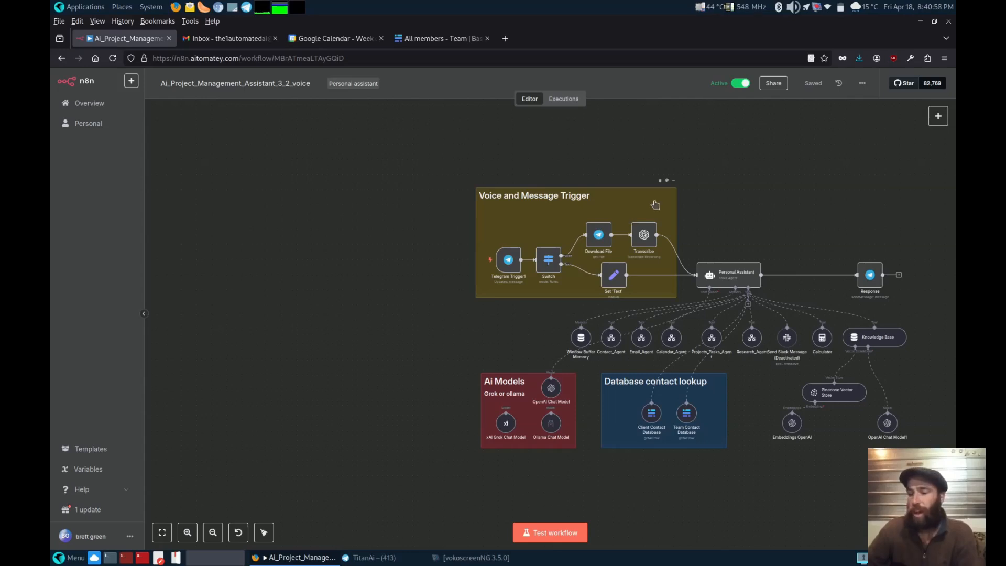
mouse_move(568, 147)
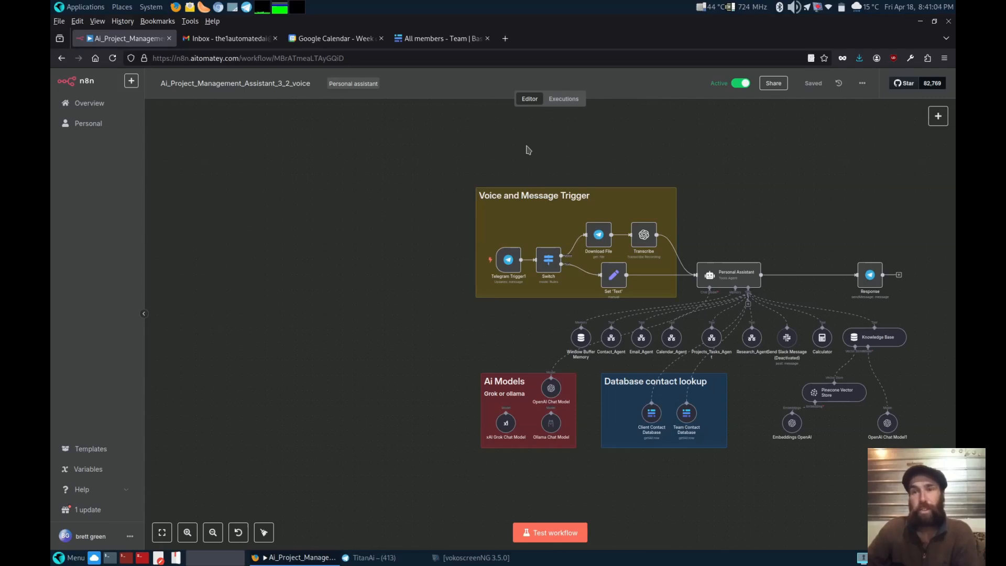
mouse_move(711, 145)
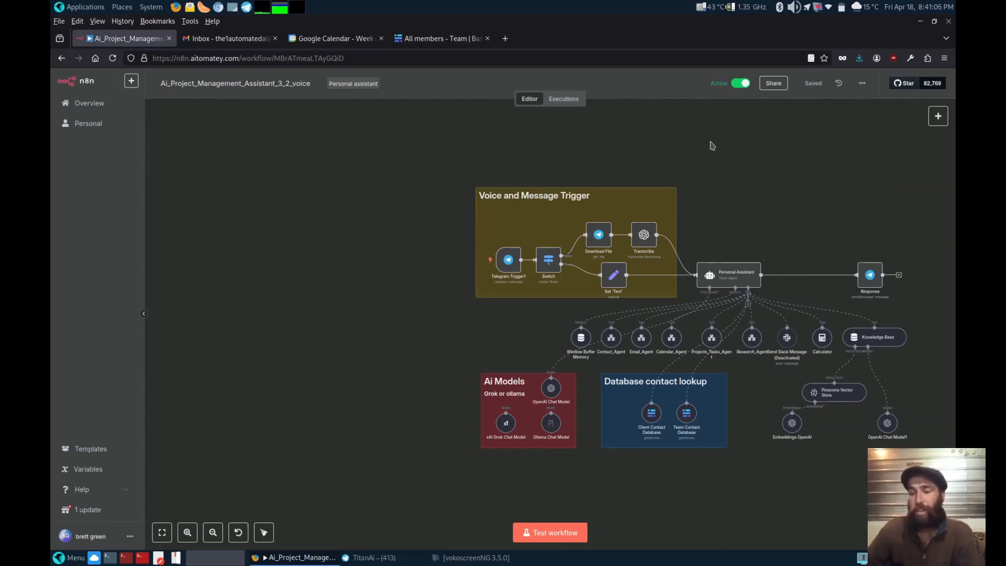
mouse_move(478, 151)
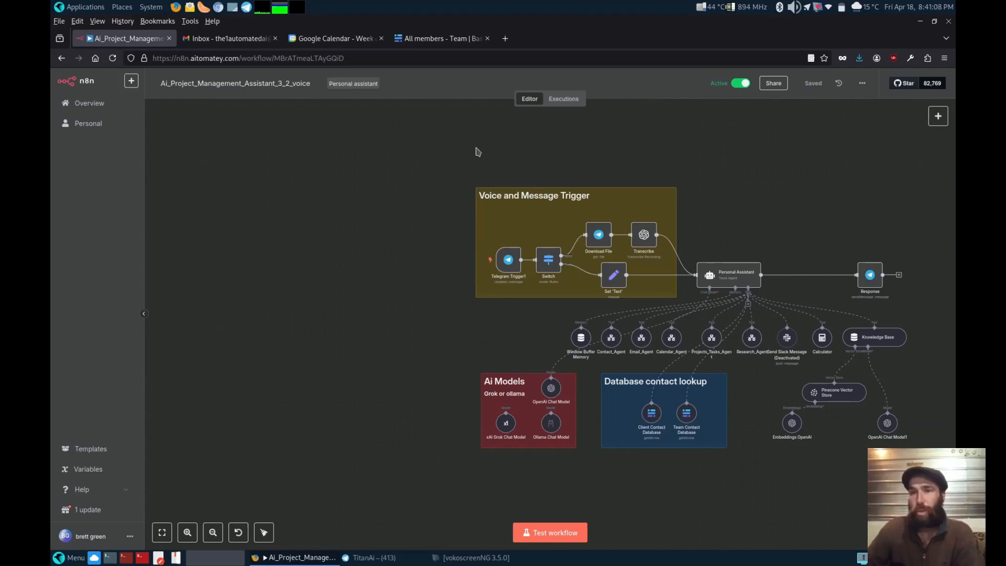
mouse_move(578, 157)
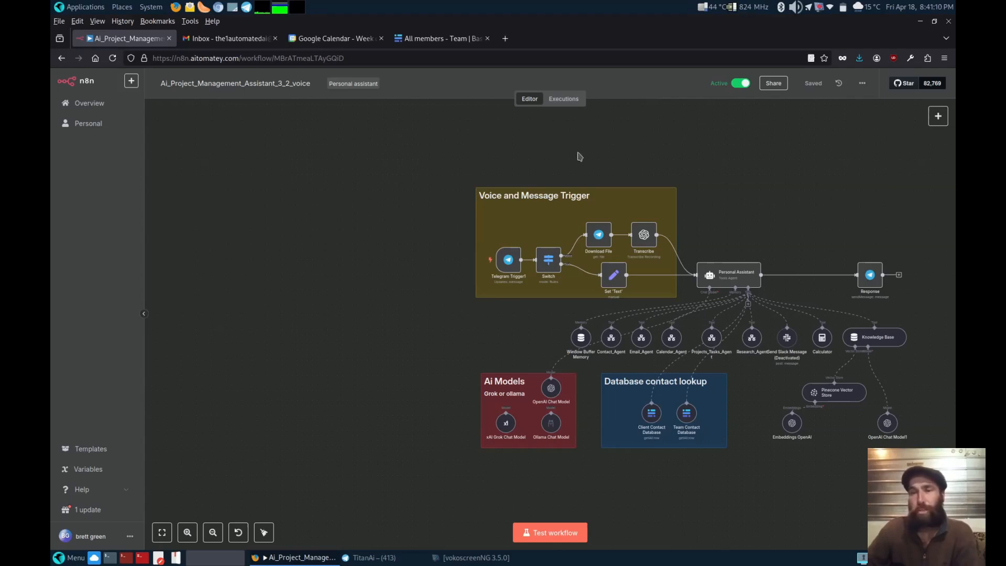
mouse_move(450, 134)
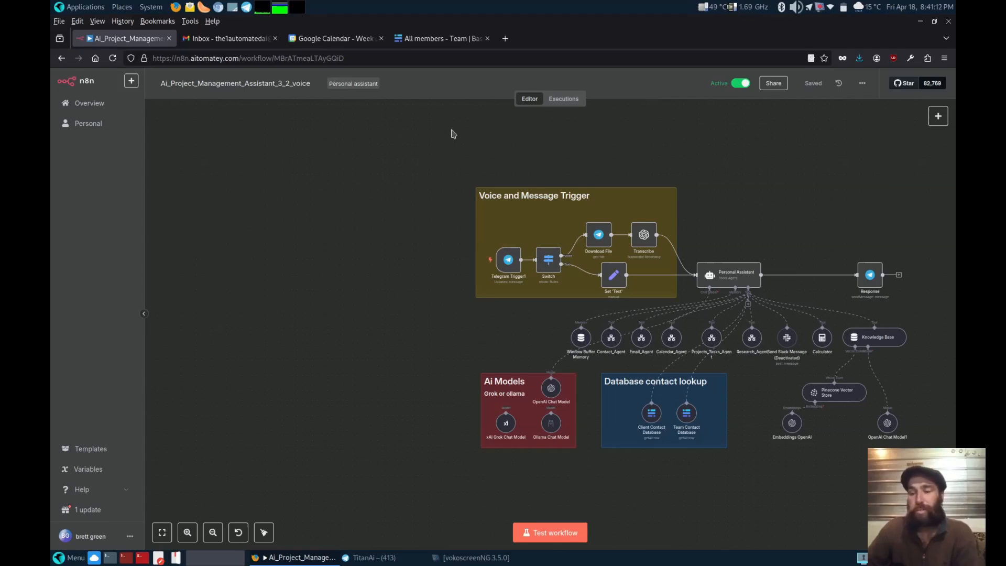
mouse_move(477, 151)
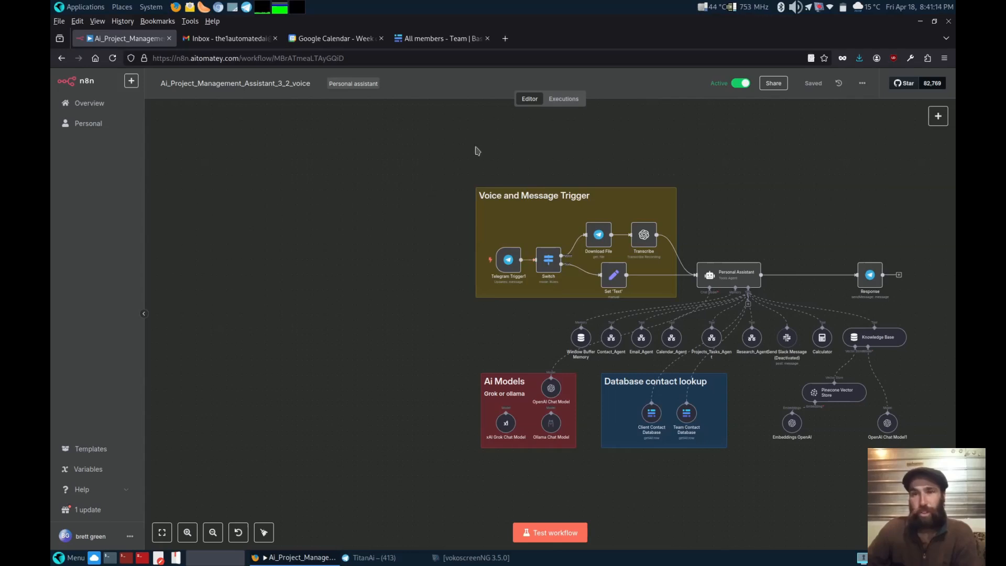
mouse_move(544, 147)
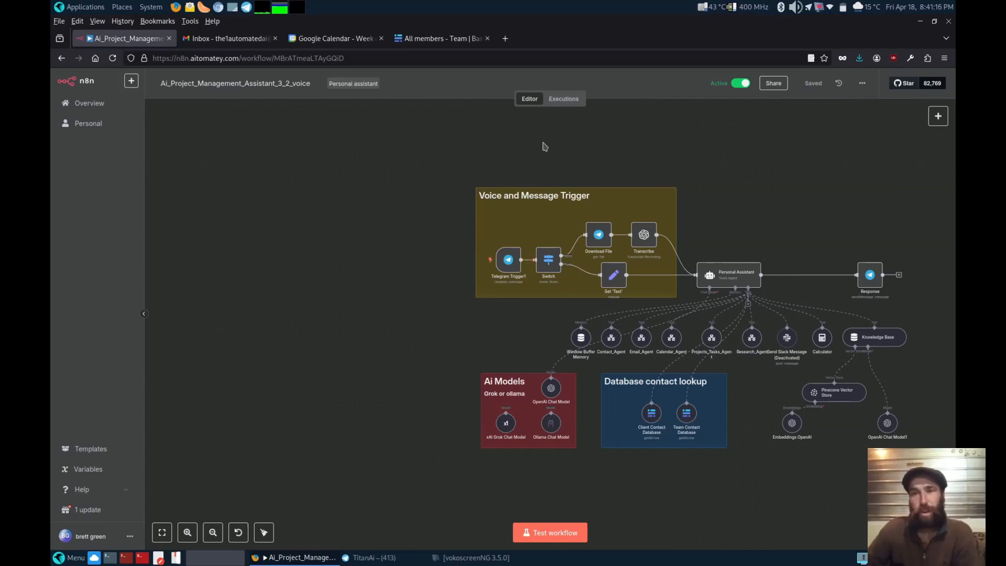
mouse_move(698, 151)
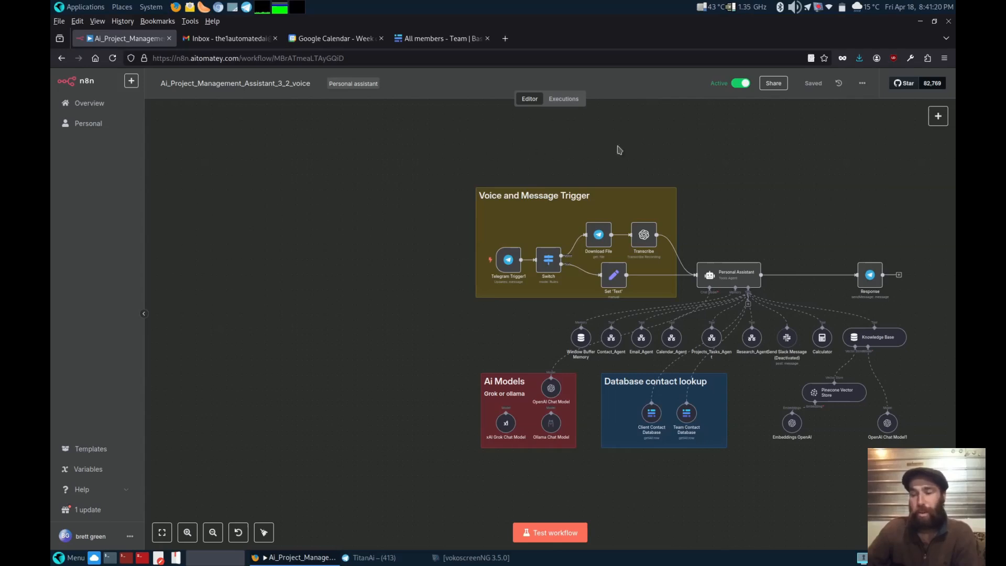
mouse_move(922, 219)
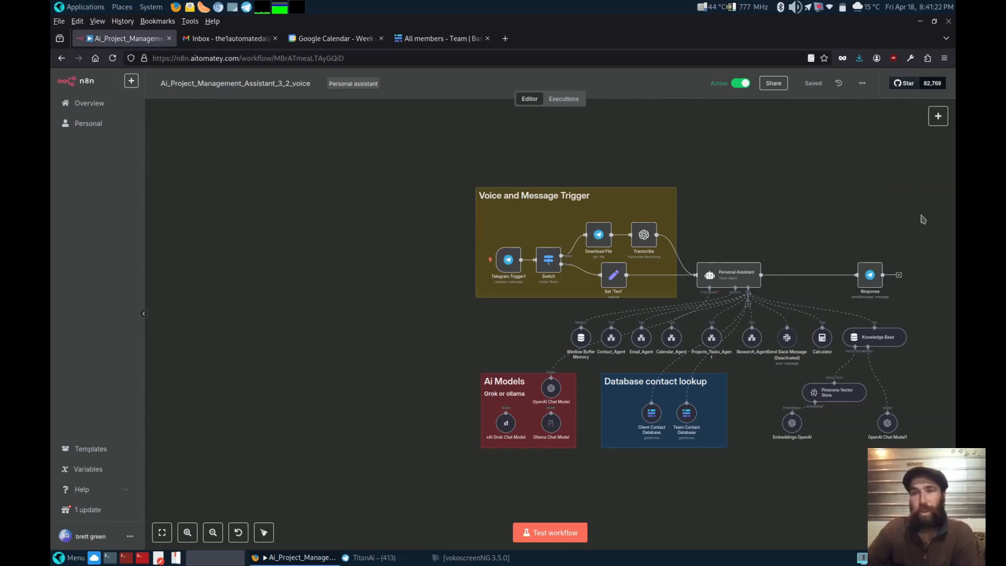
mouse_move(784, 203)
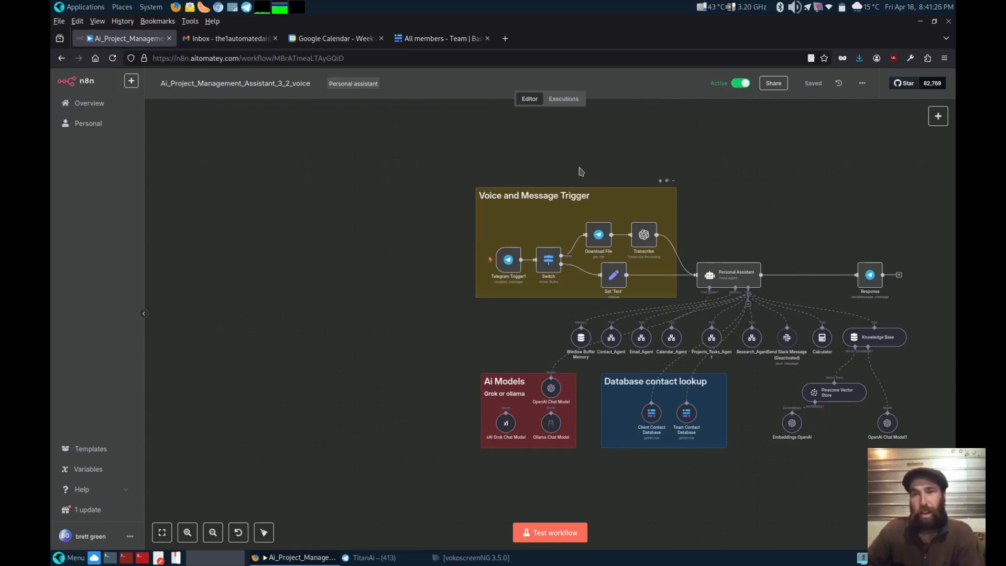
mouse_move(504, 141)
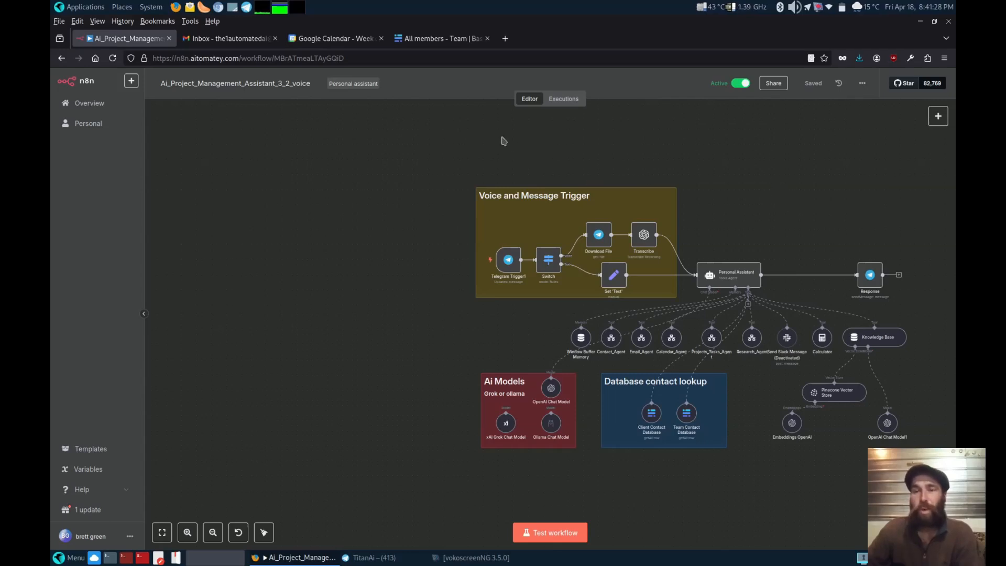
mouse_move(493, 132)
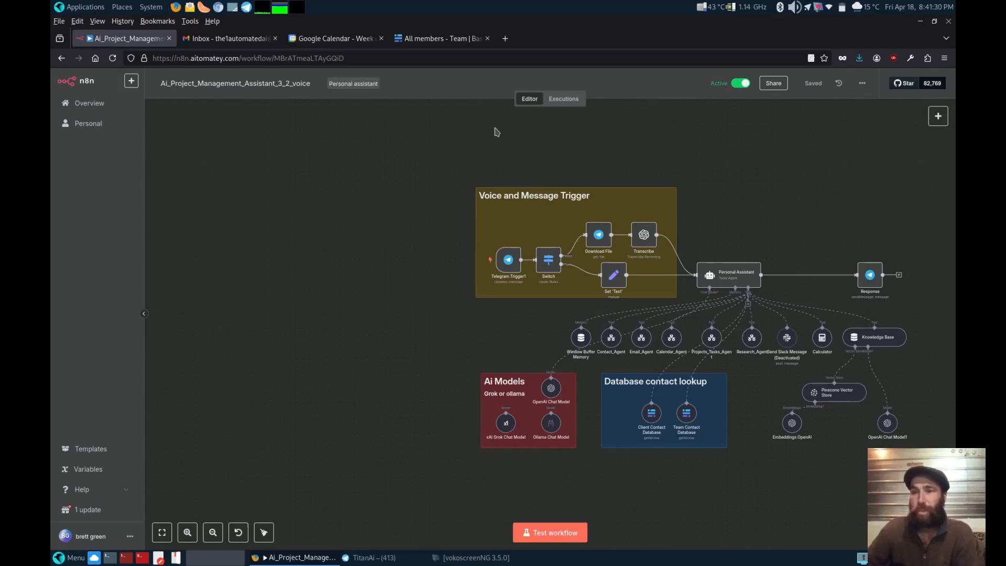